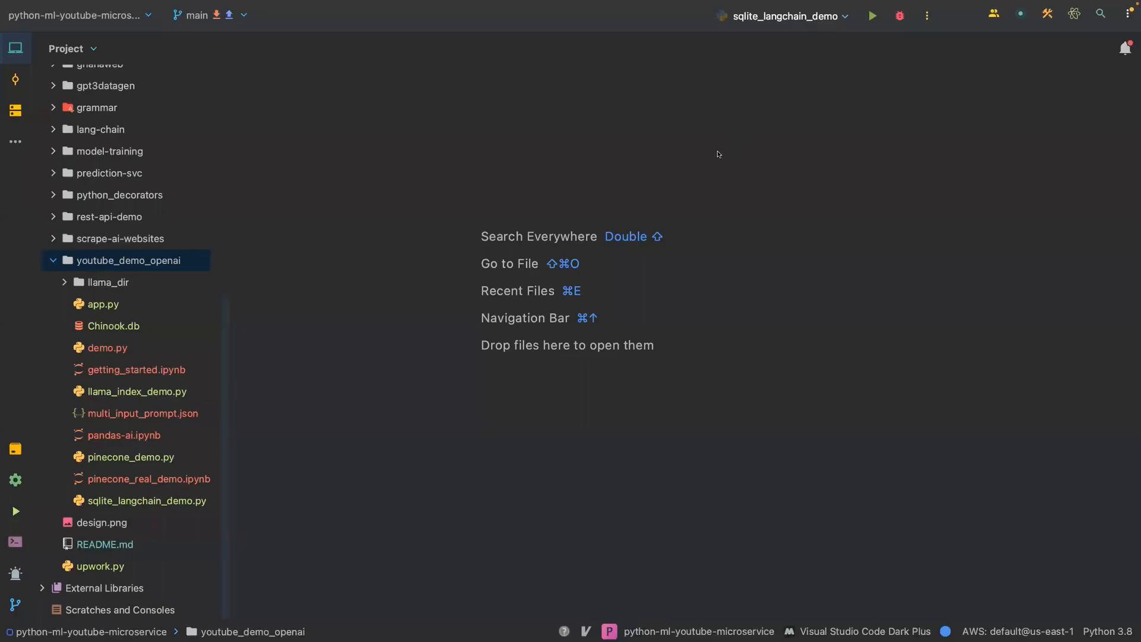
mouse_move(657, 157)
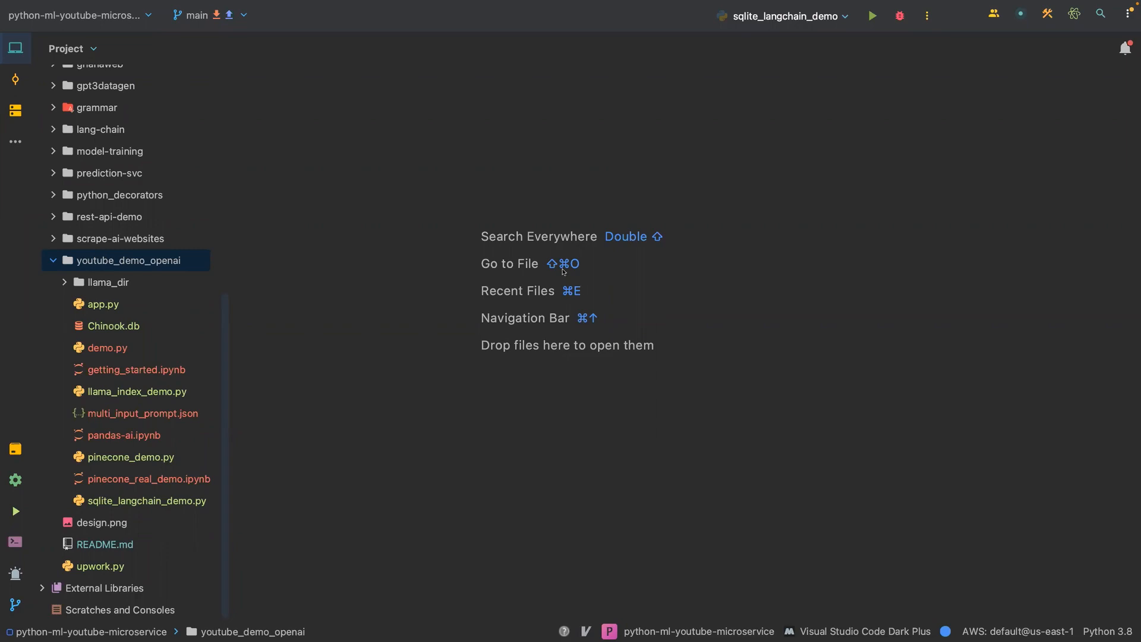
mouse_move(378, 265)
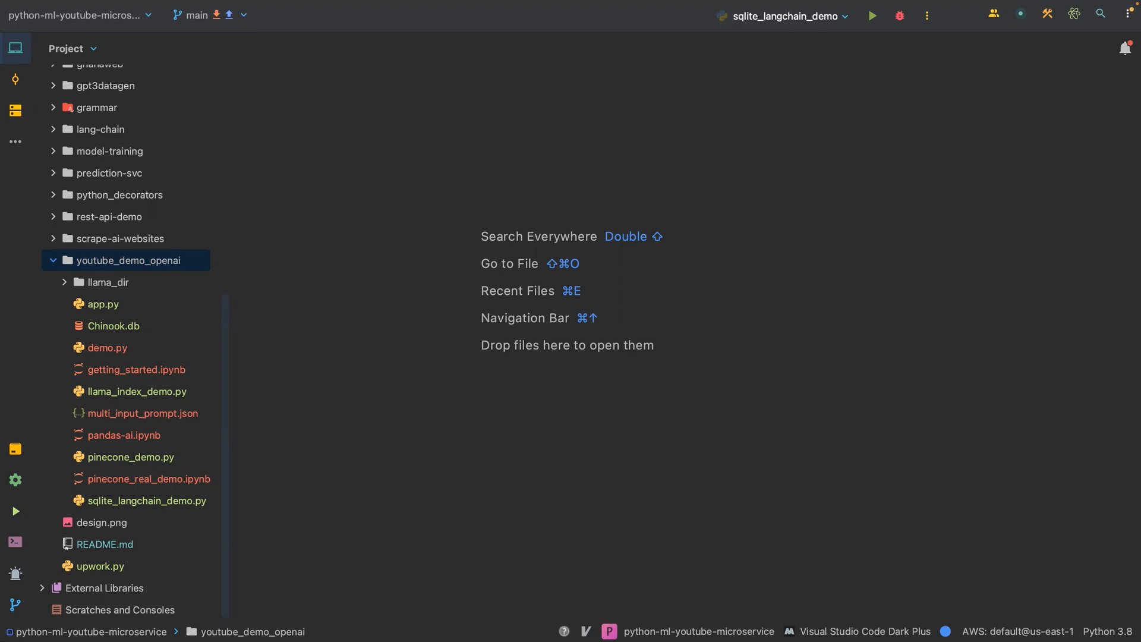
mouse_move(252, 313)
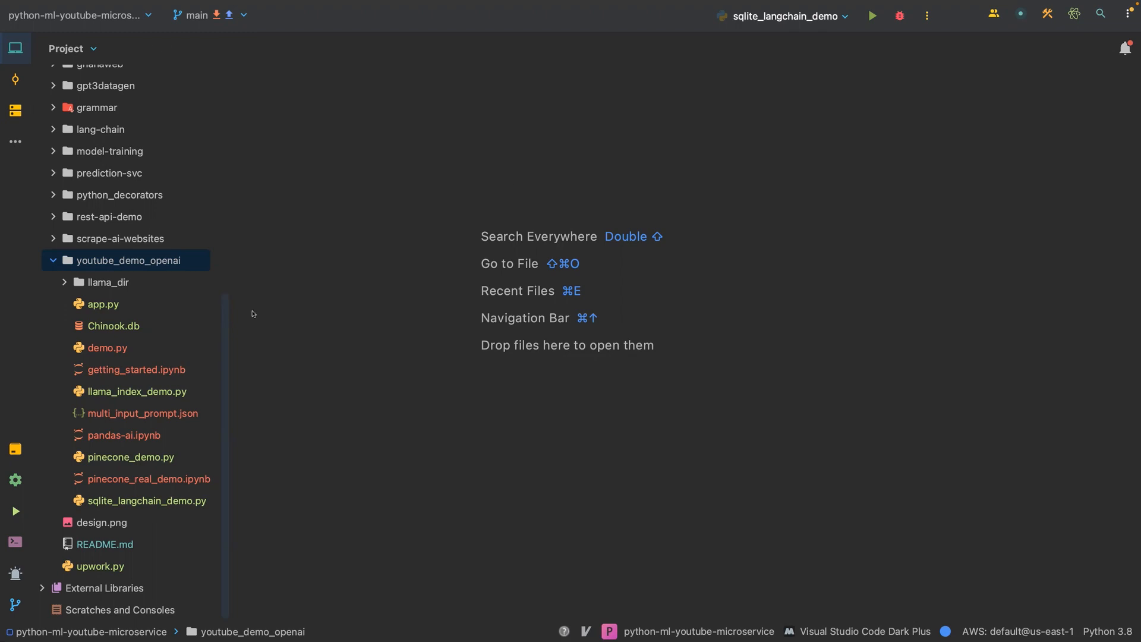
Create python_agent_langchain.py in youtube_demo_openai and answer the Add File to Git prompt.
right_click(127, 260)
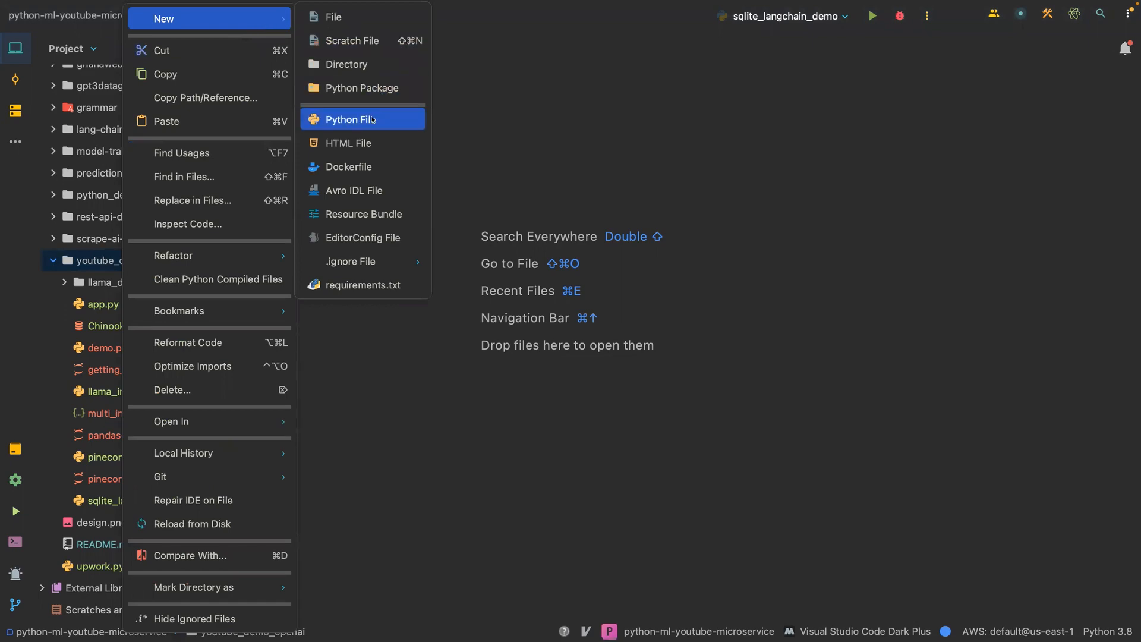
click(347, 120)
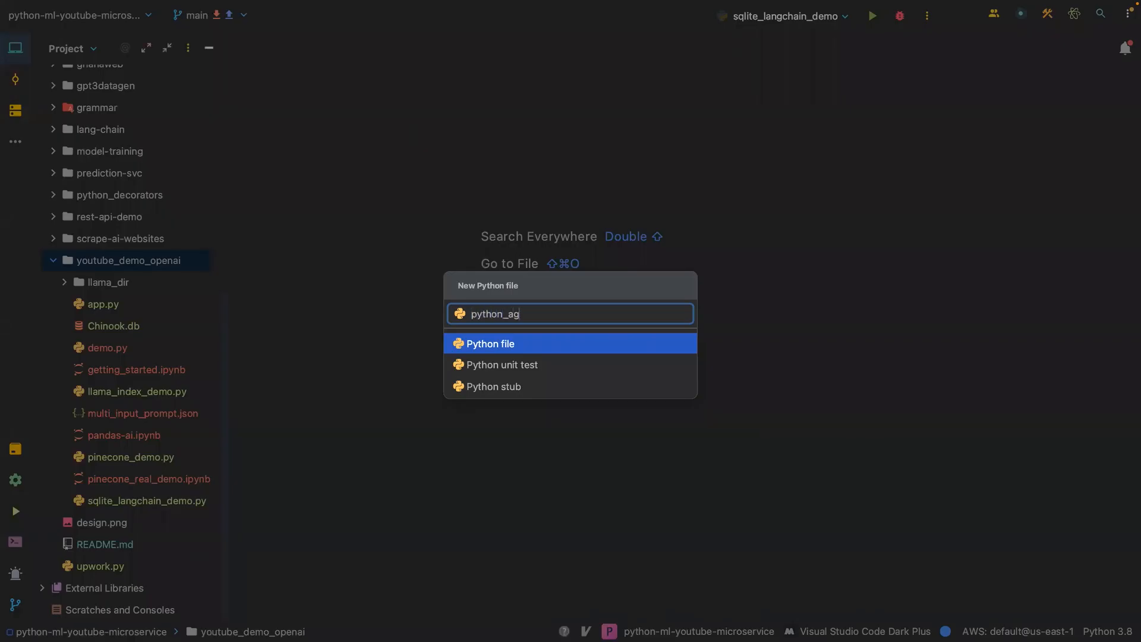
text(ent)
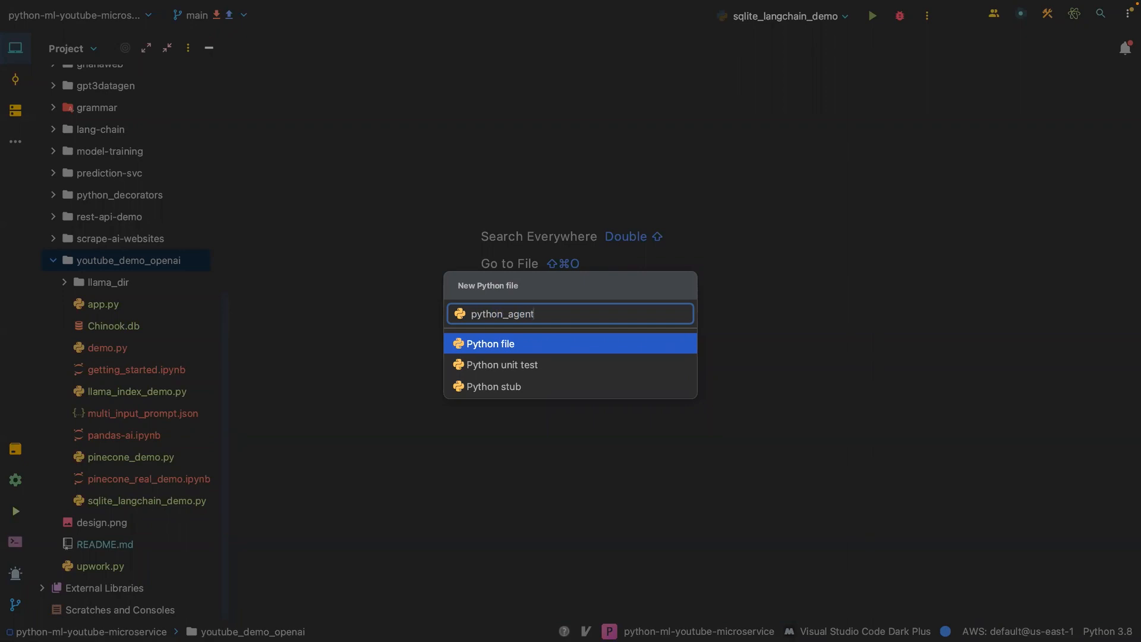
text(_lla)
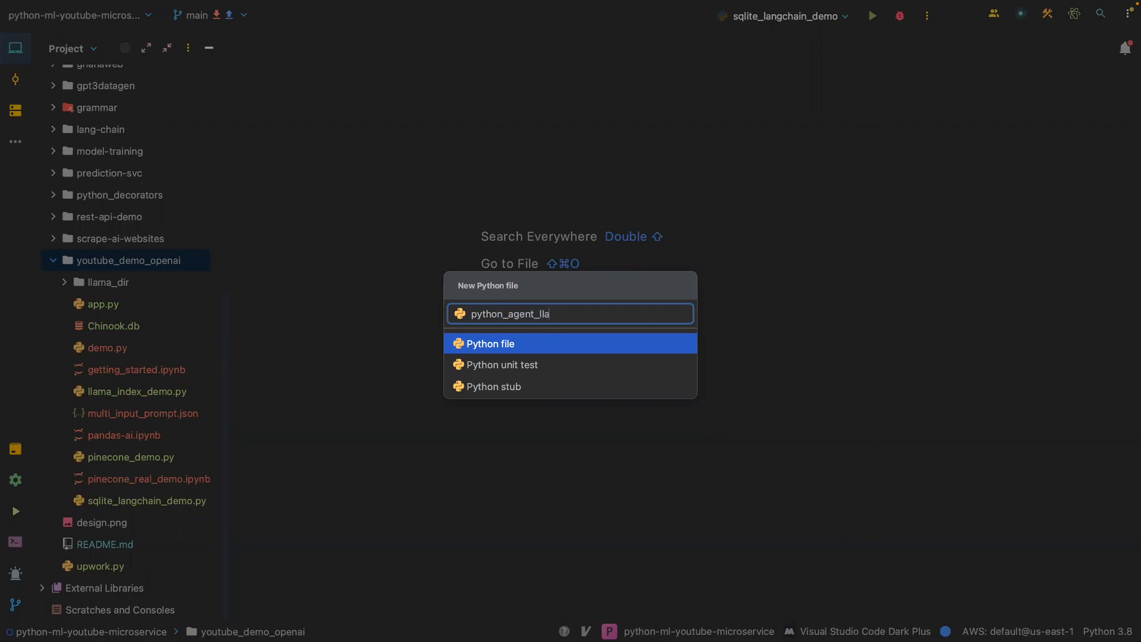
text(ngcha)
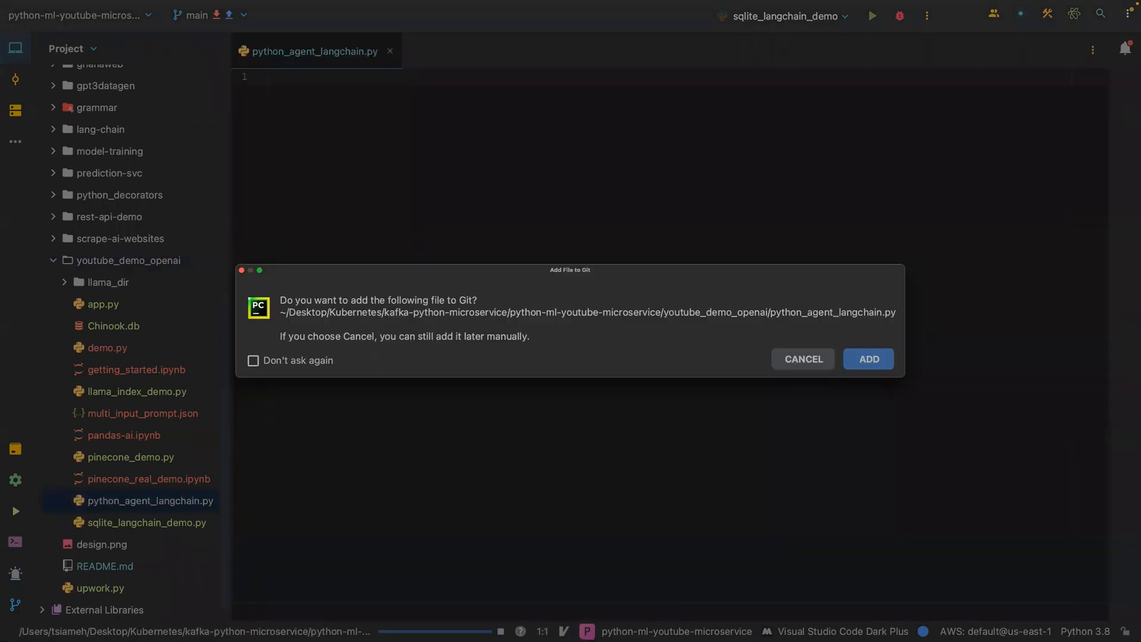
click(867, 359)
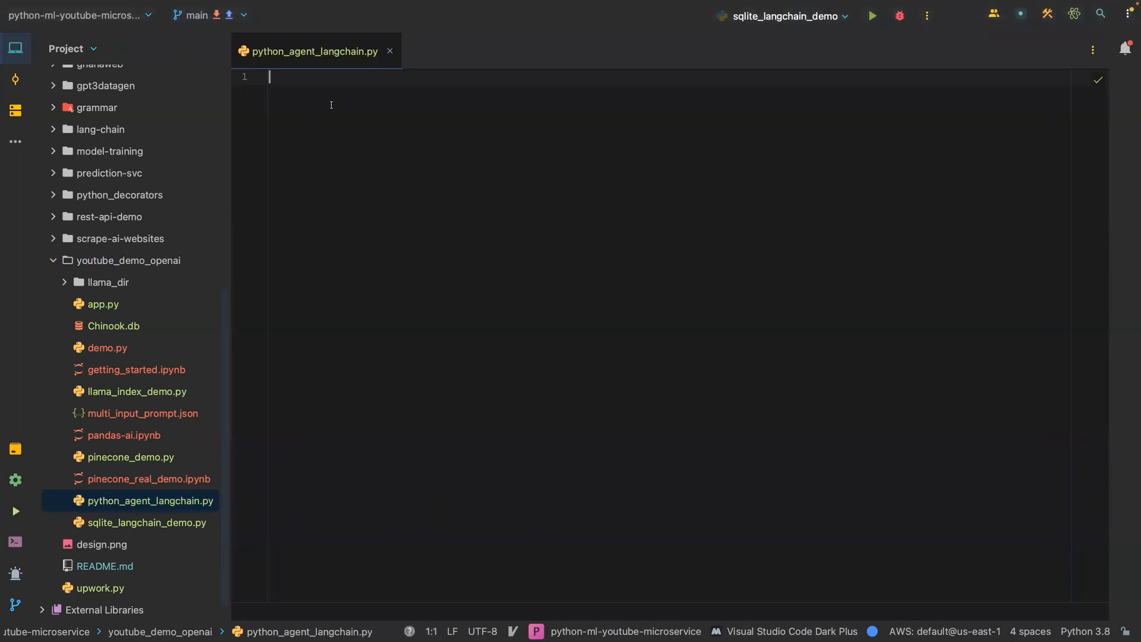
Add the create_python_agent import and set os.environ OPENAI_API_KEY to the secret key.
text(from langchain.agents.agent_toolkits import create_python_agent)
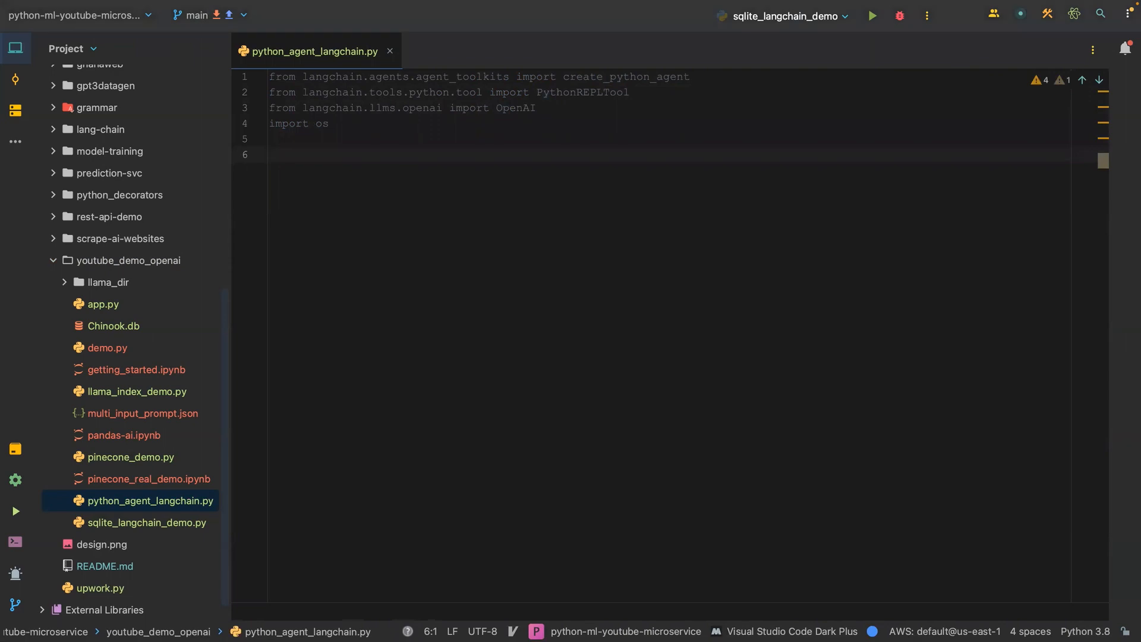
click(280, 155)
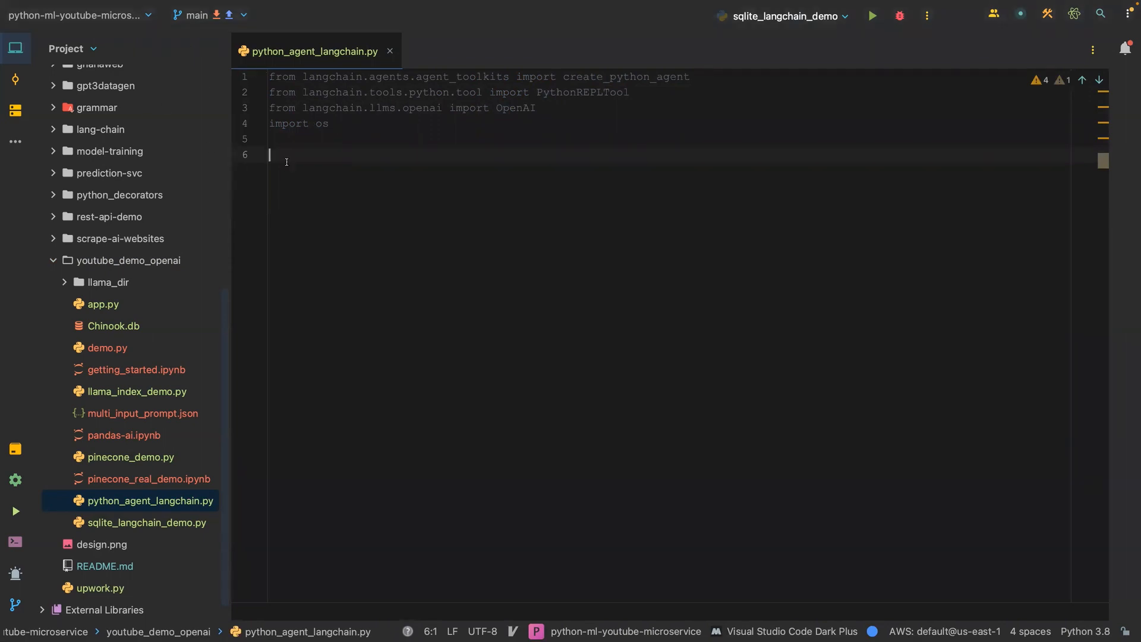
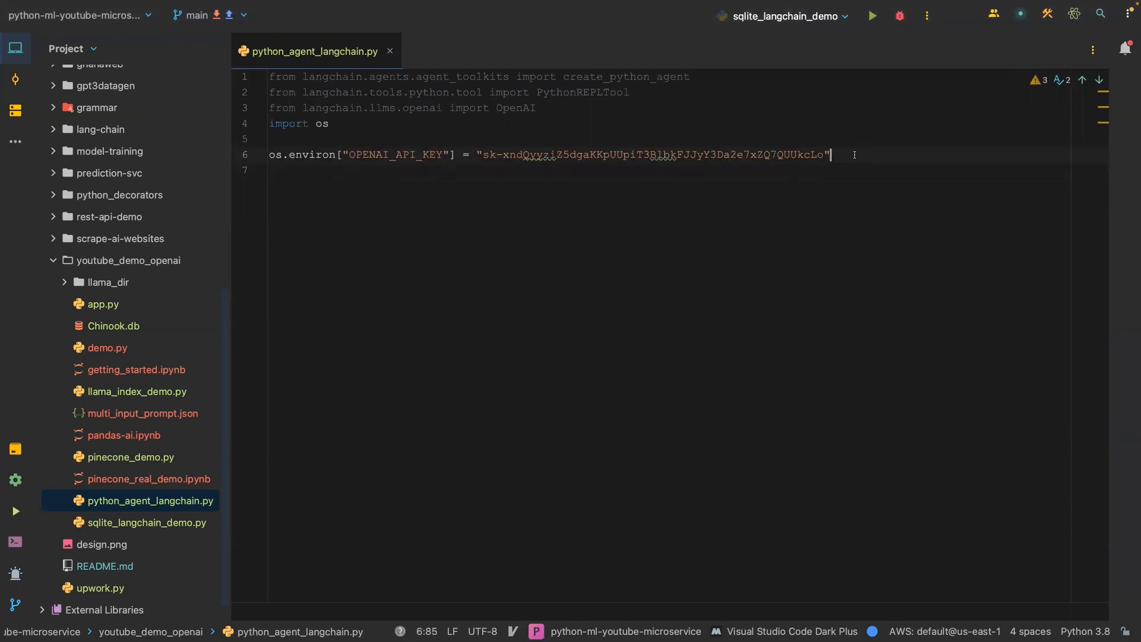
key(enter)
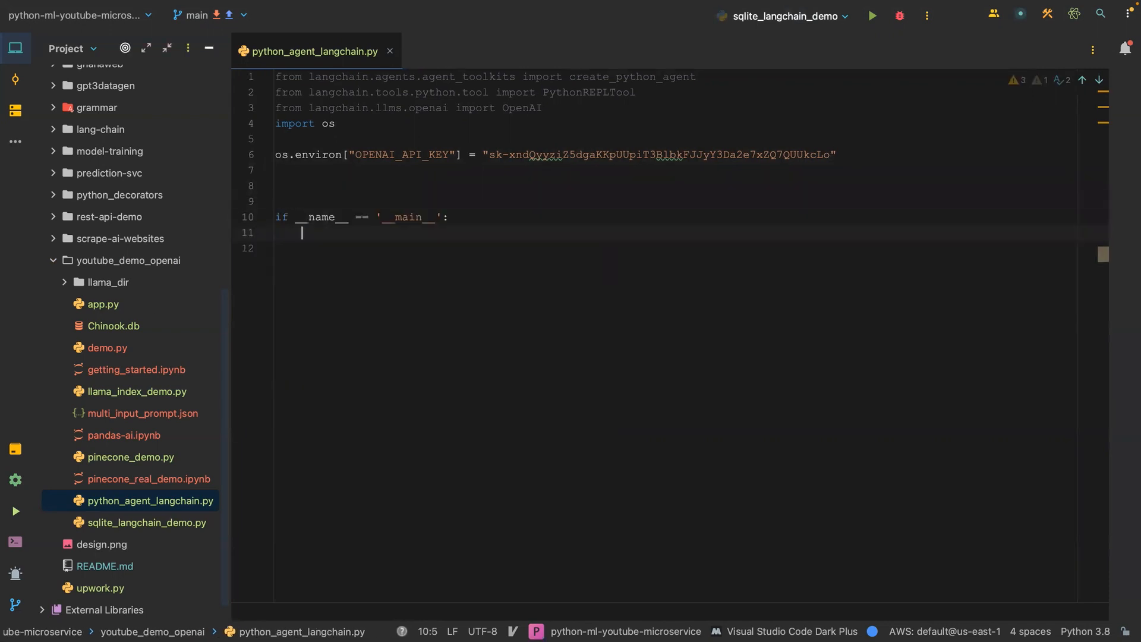
Put pass in the main block and begin agent_exec = create_python_agent( above it.
text(pass)
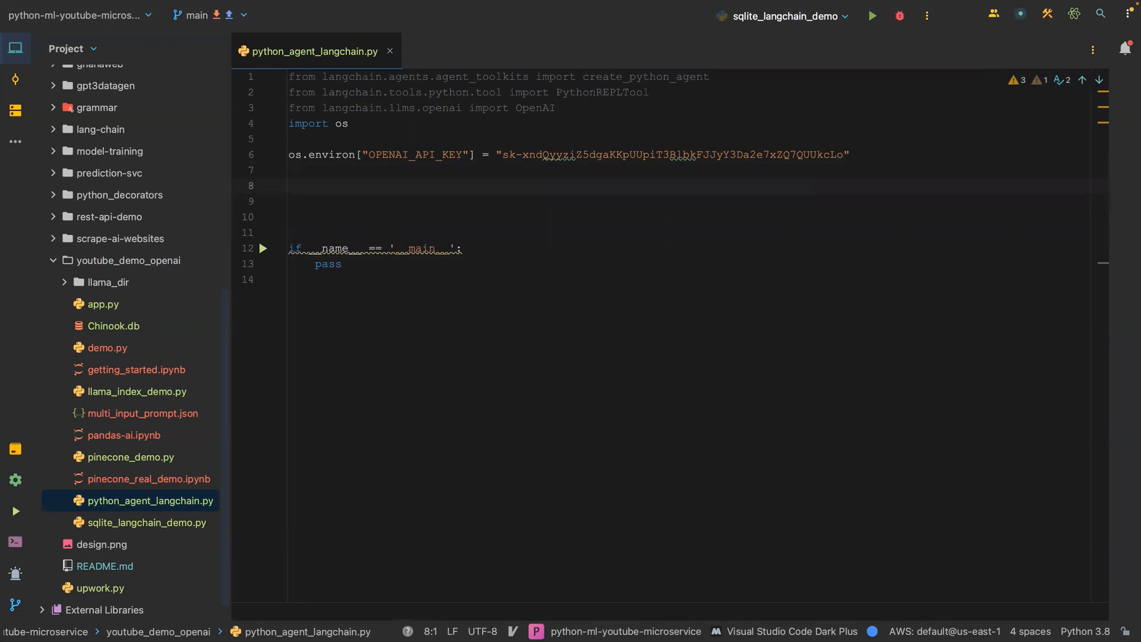
text(agent)
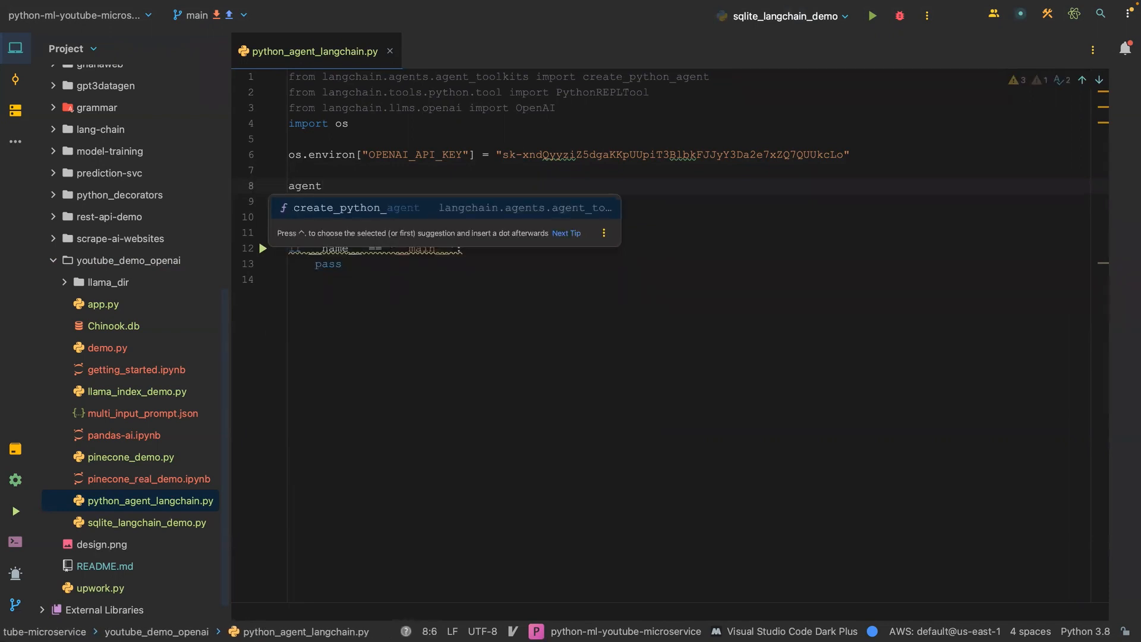
text(_e)
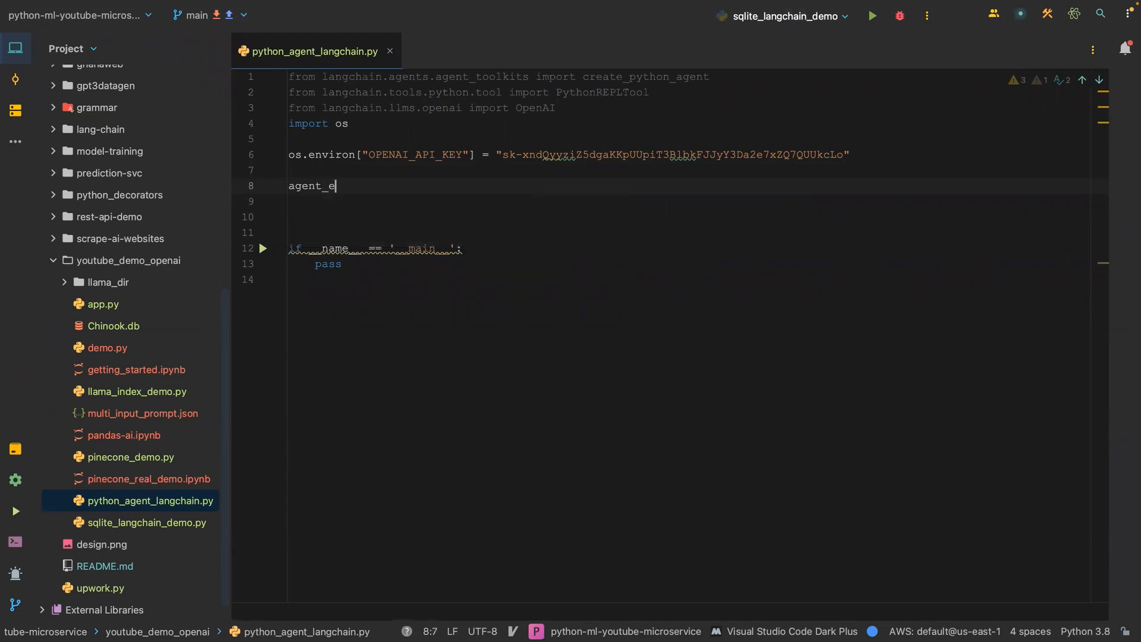
text(xec =)
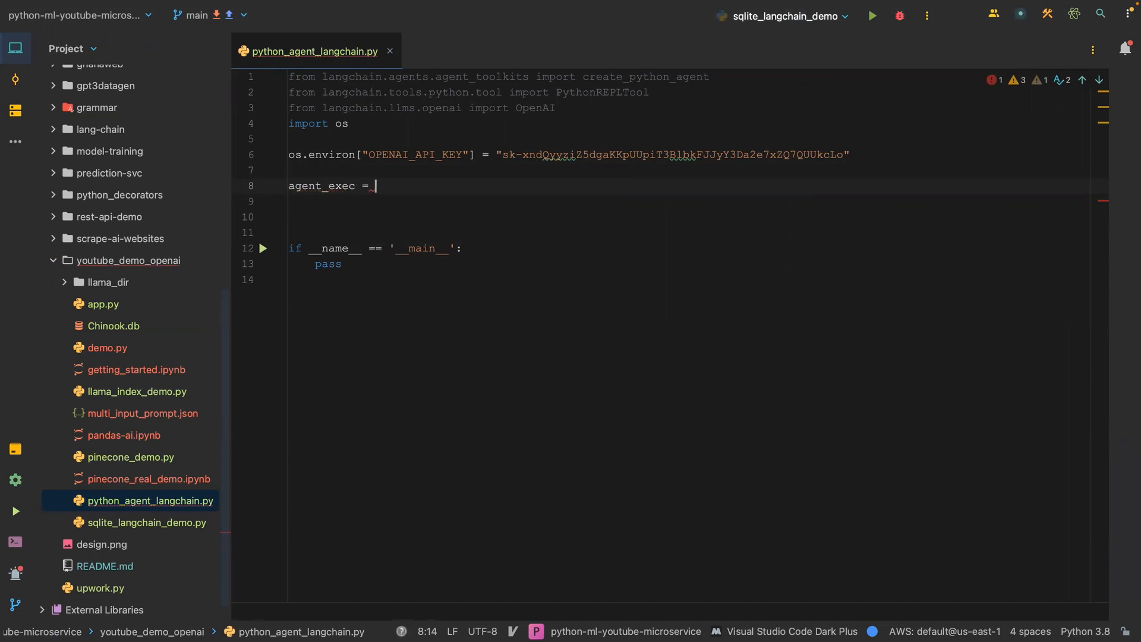
text(cre)
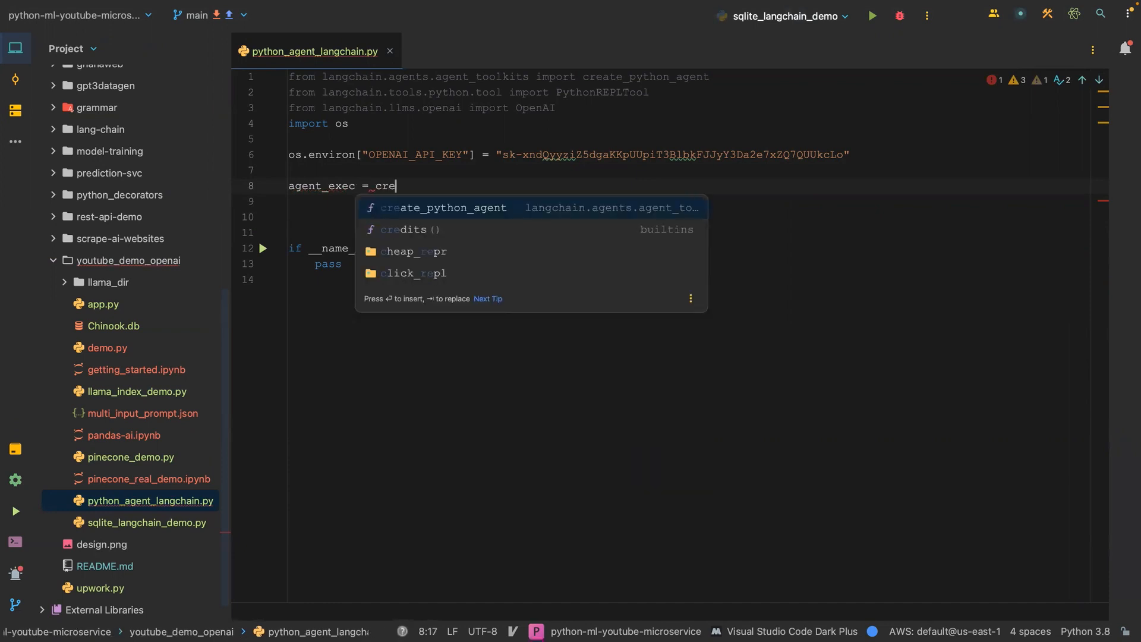
text(ate_python_agent()
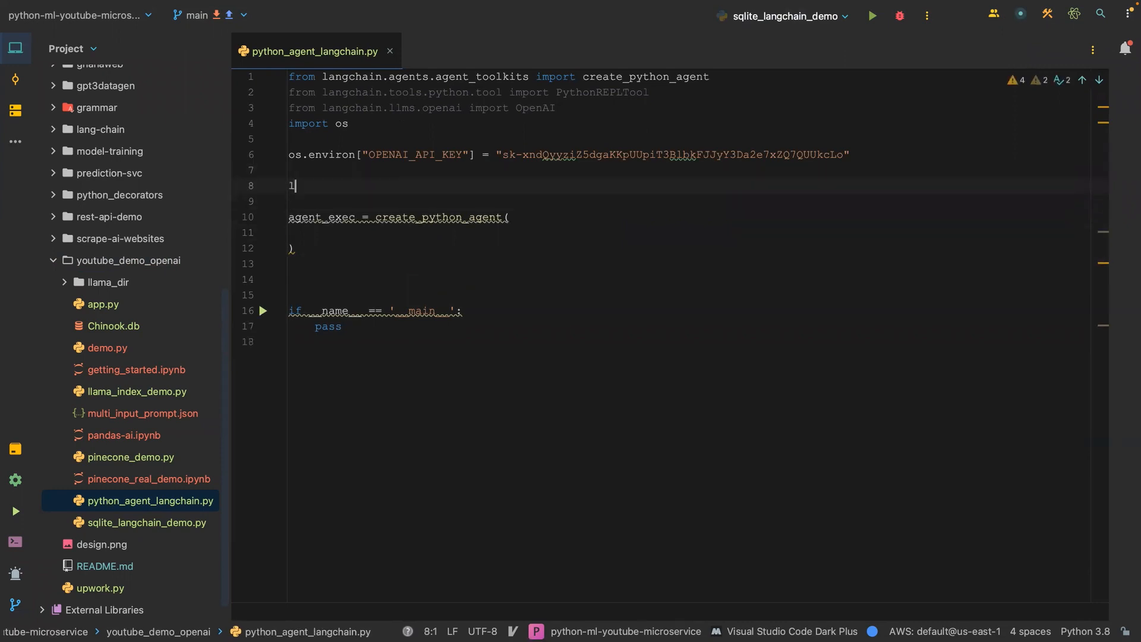
Define llm as OpenAI with temperature=0 and max_tokens=1000.
text(llm = OpenAI(t)
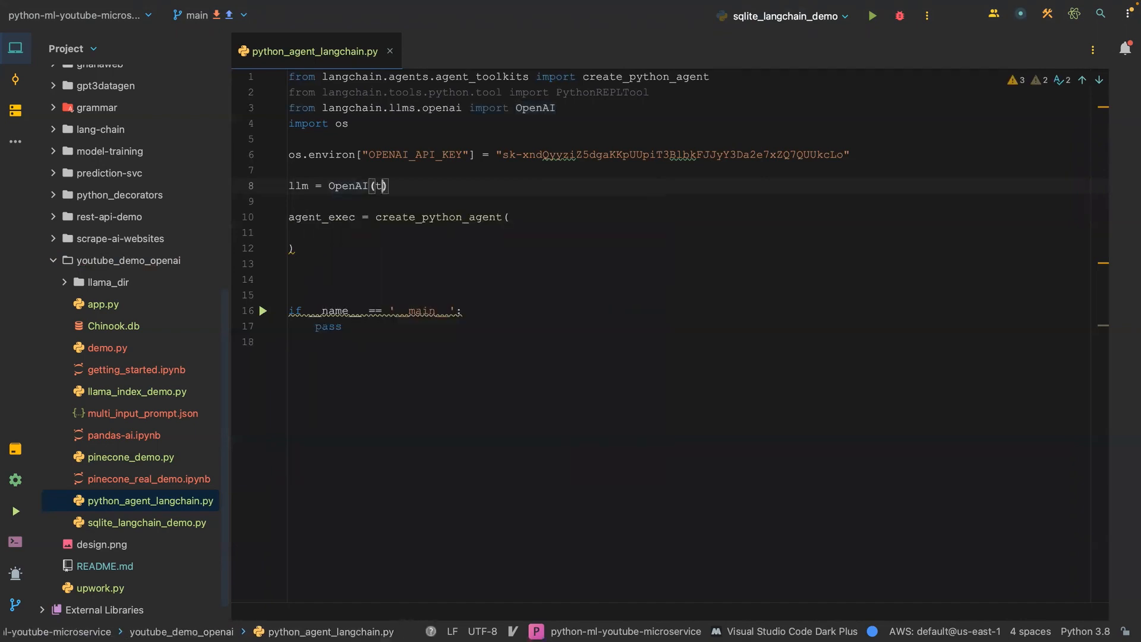
text(emperature=)
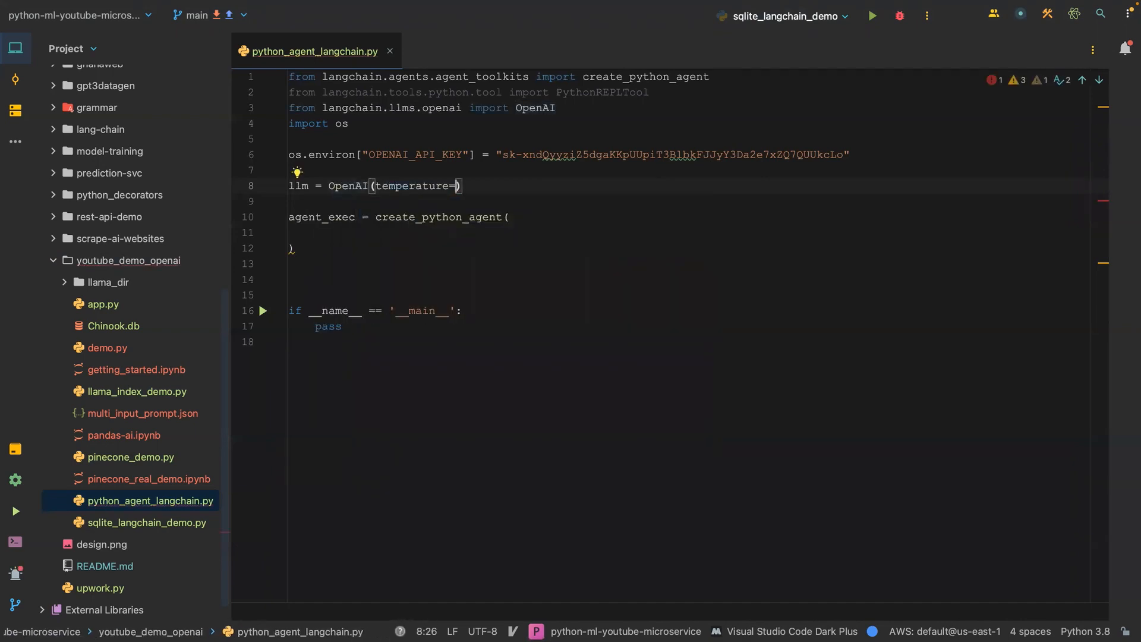
text(0, max_tokens=)
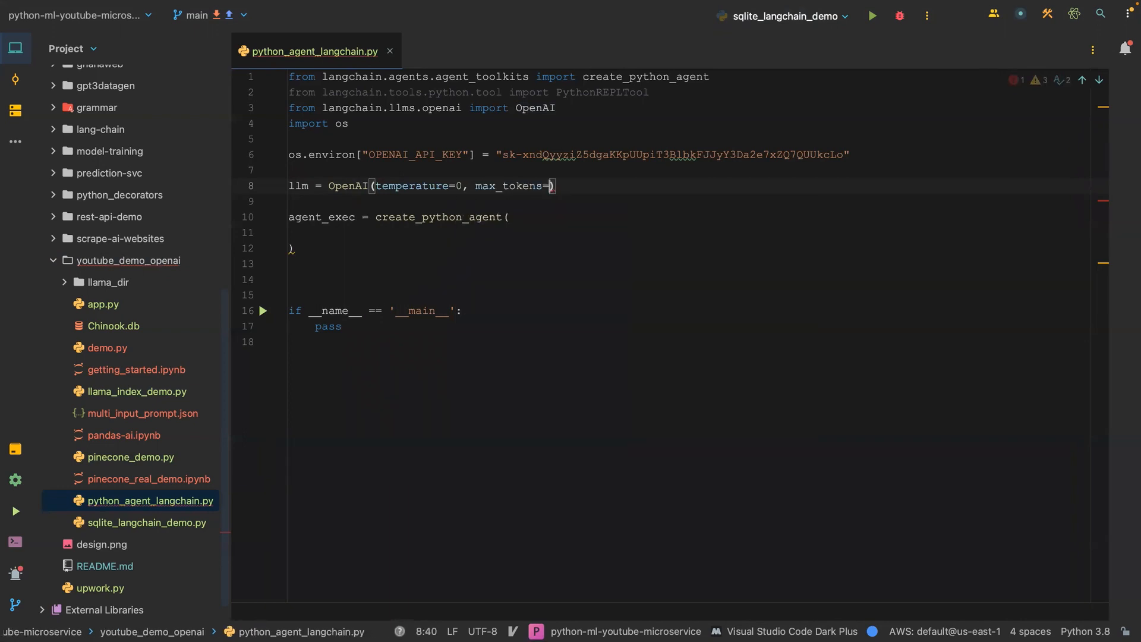
text(1000)
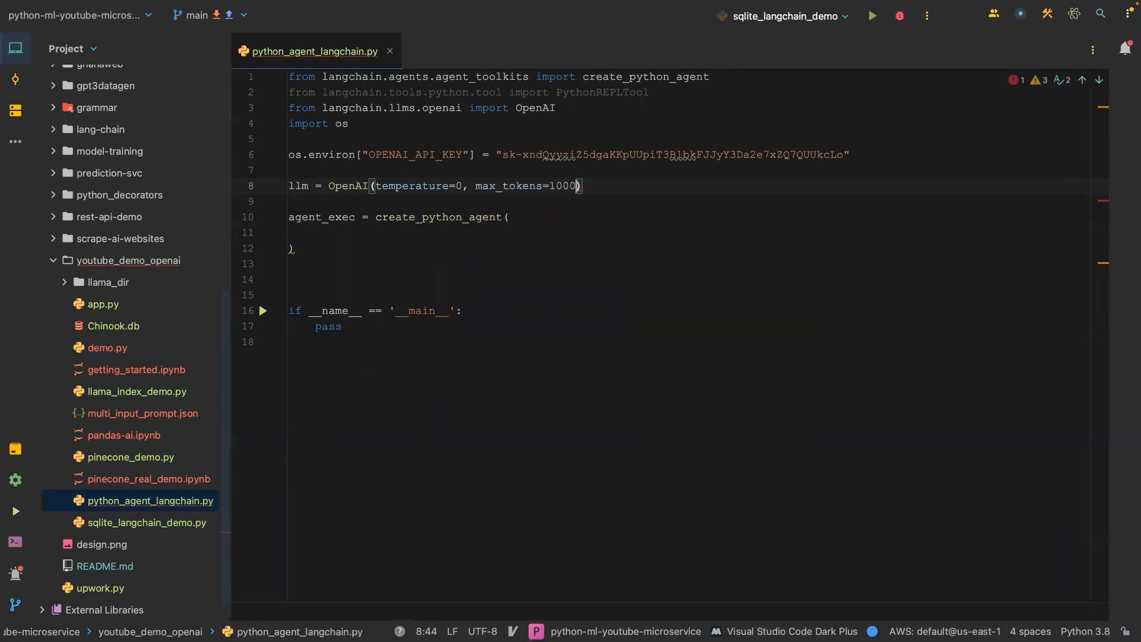
Pass llm=llm, tool=PythonREPLTool() and verbose=True to create_python_agent.
click(315, 233)
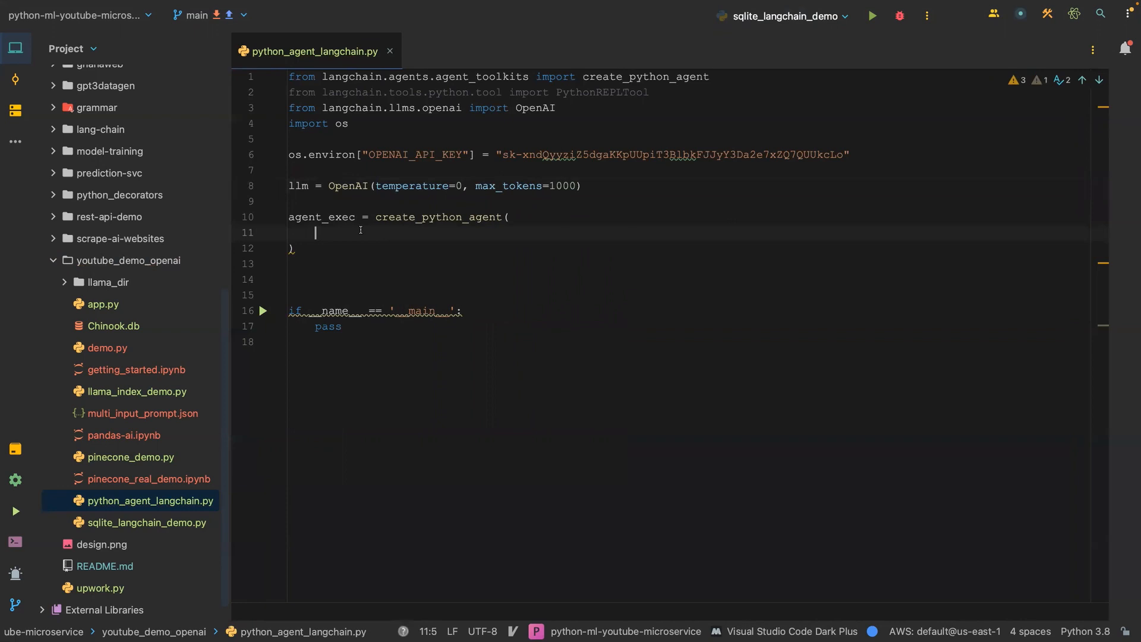
text(ll)
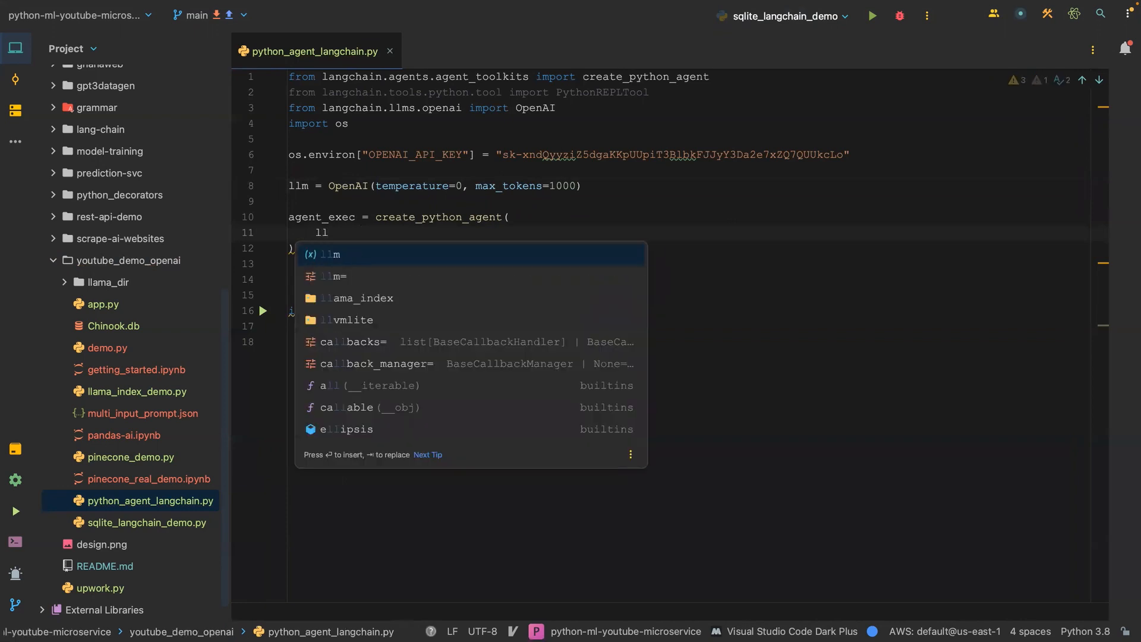
text(=llm,)
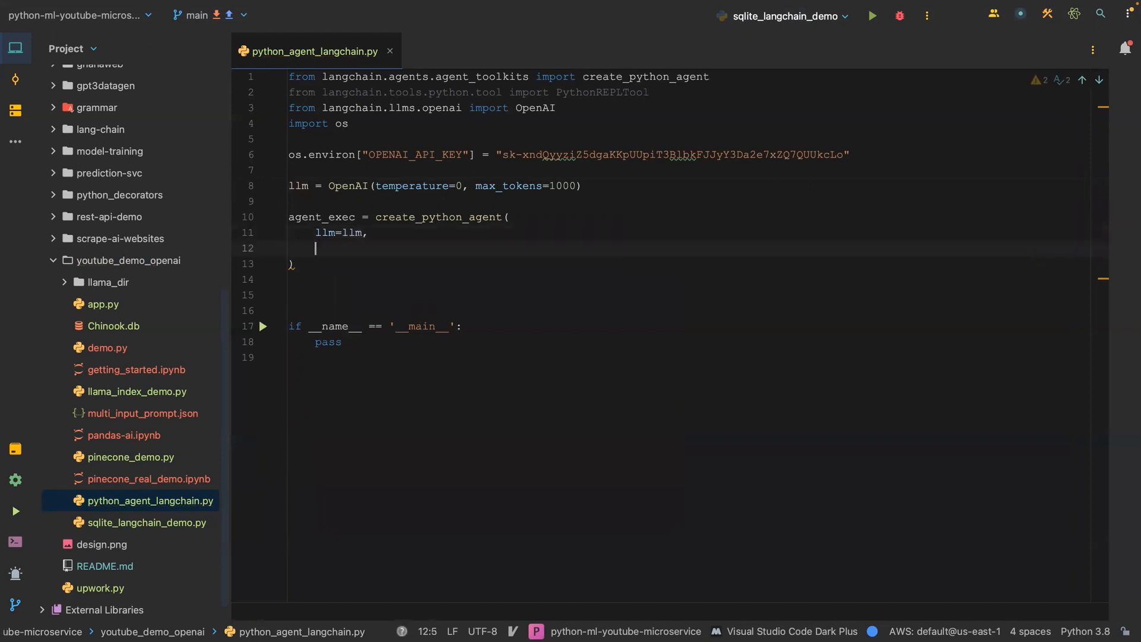
text(tool=)
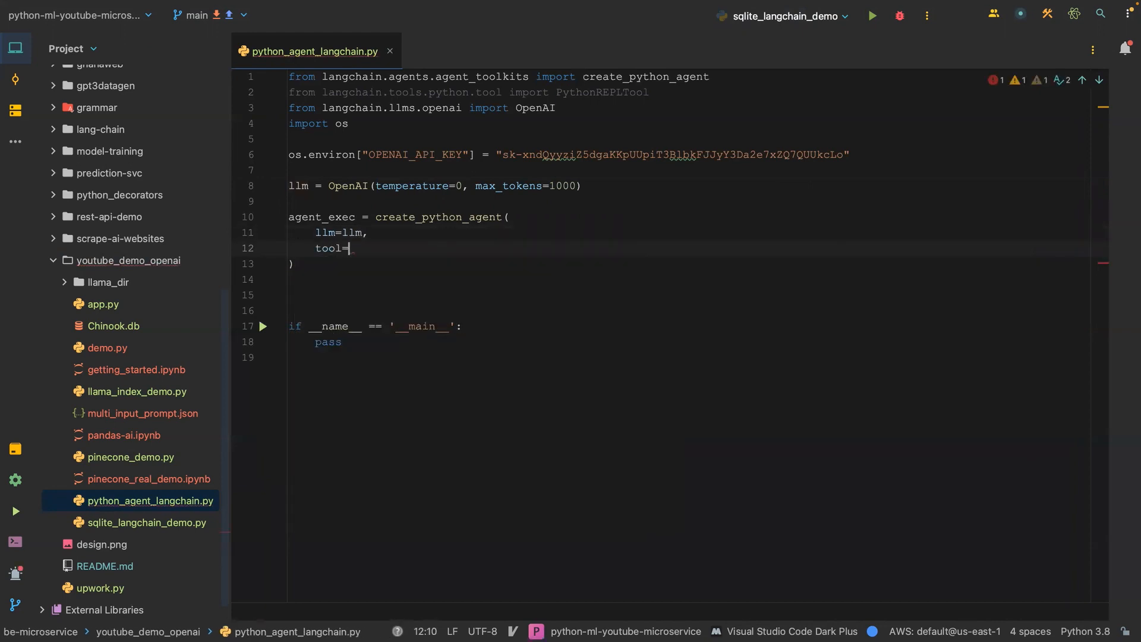
text(PythonREP)
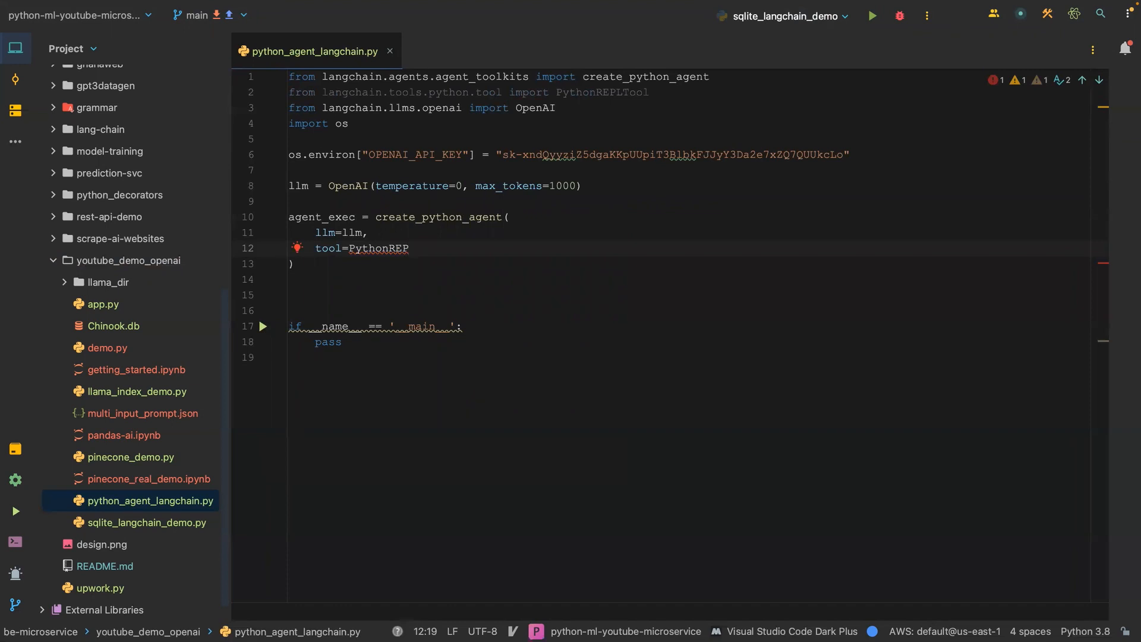
text(id)
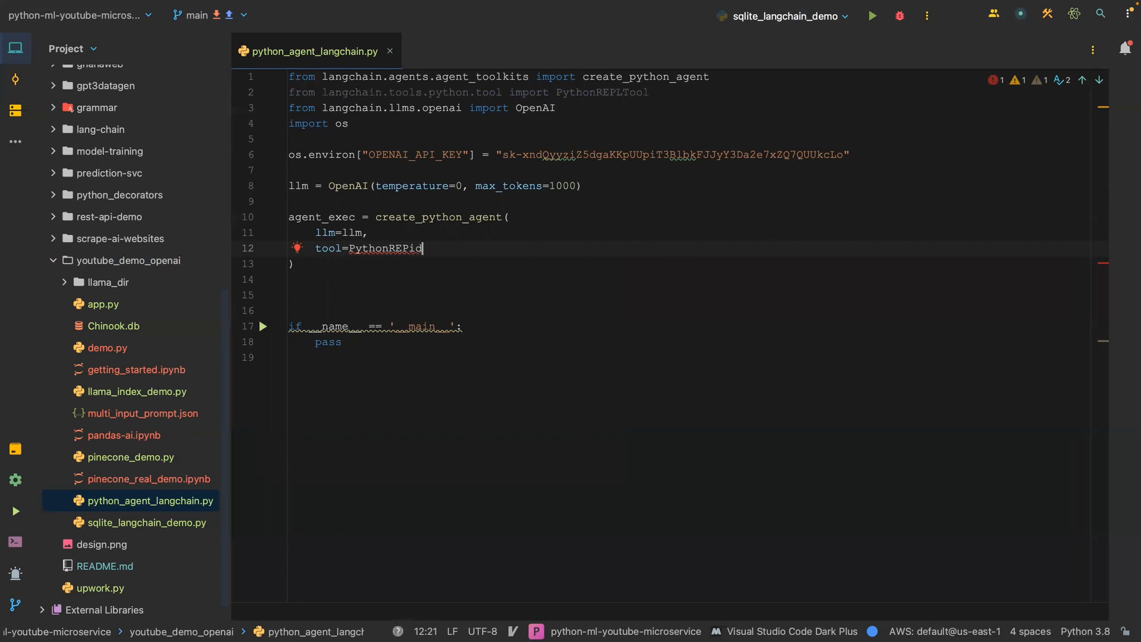
text(l()
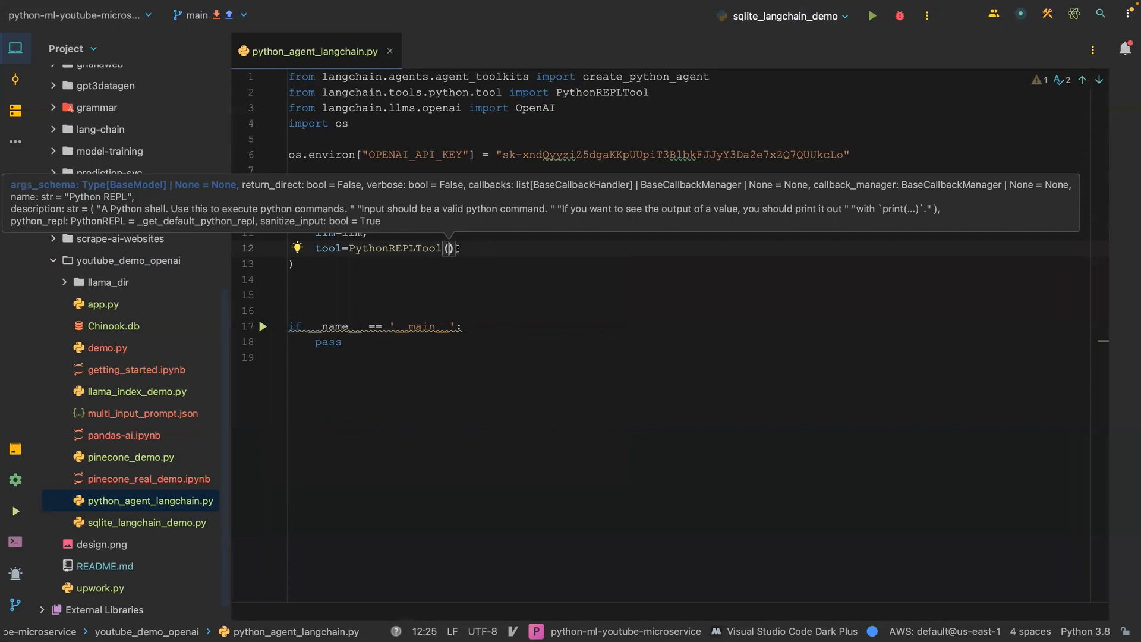
mouse_move(478, 247)
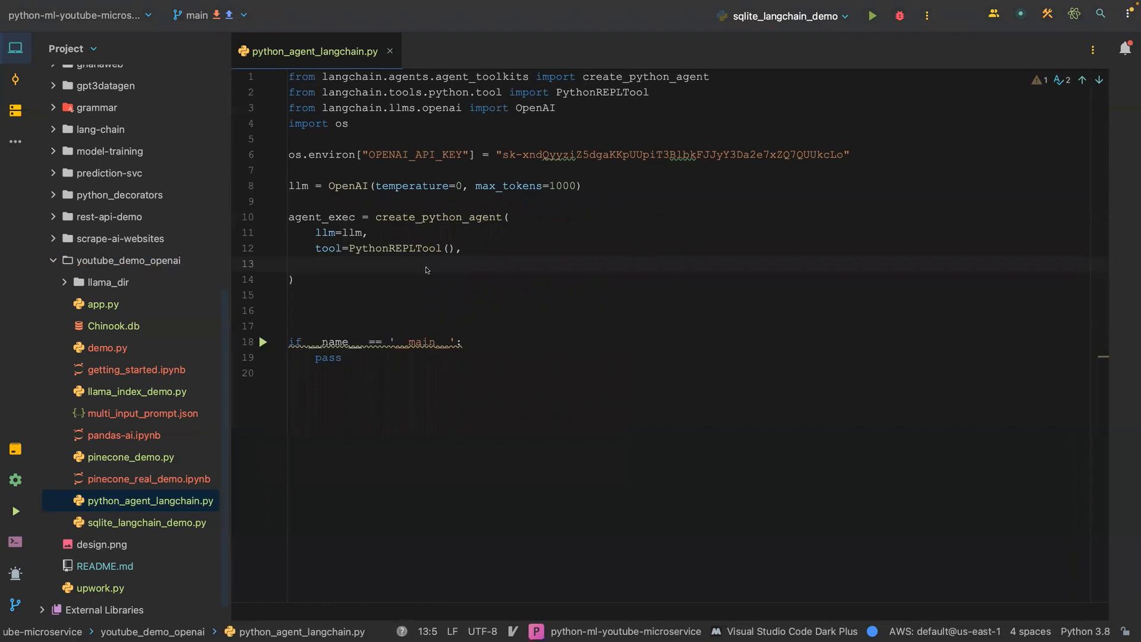
text(VER)
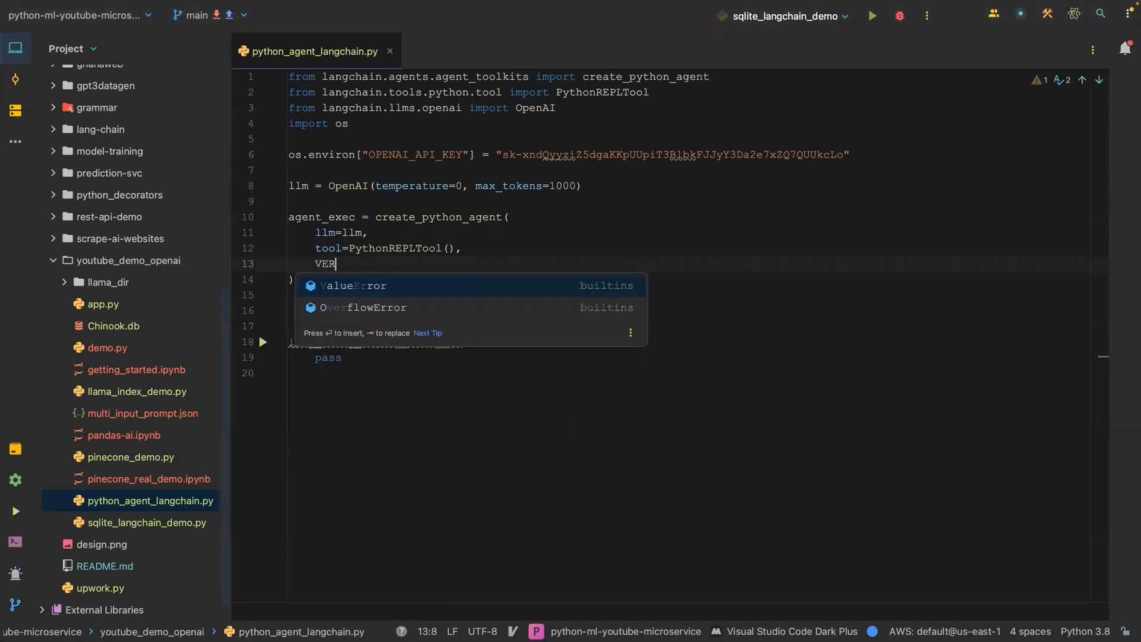
text(verbose=True,)
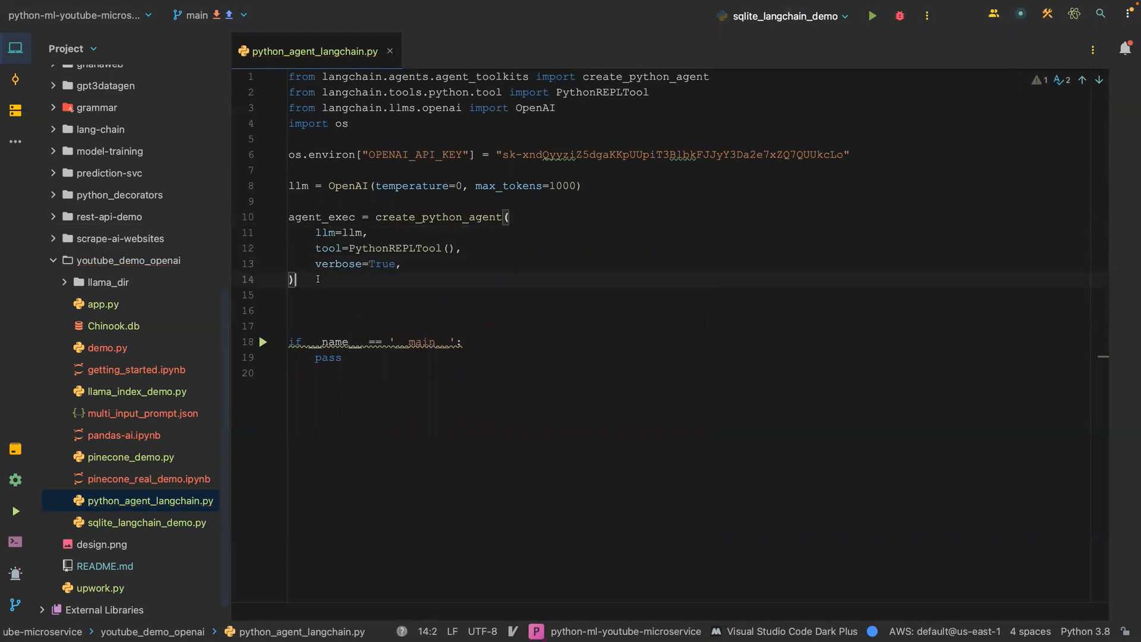
key(enter)
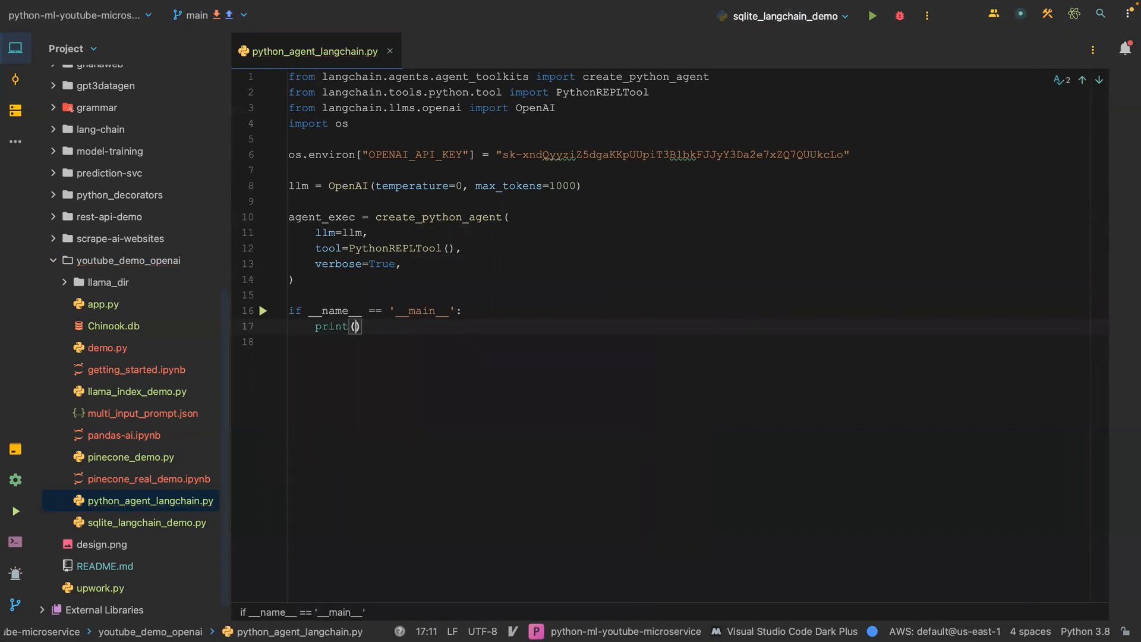
Start agent_exec.run with a triple-quoted prompt asking for a single-neuron PyTorch network.
text(agent_exec.run()
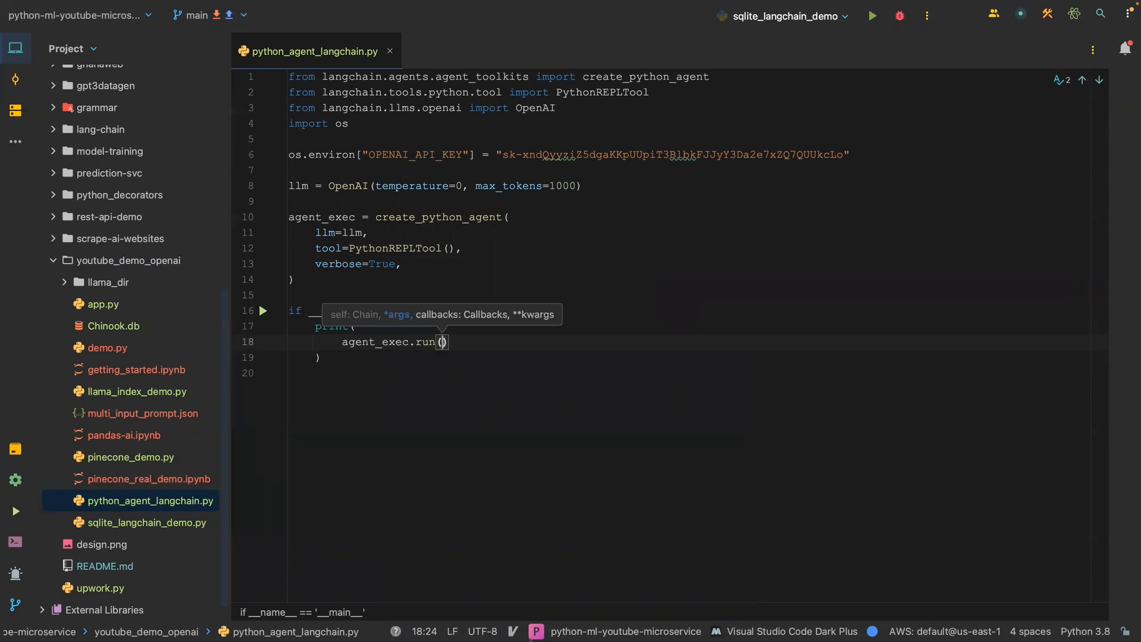
text(""")
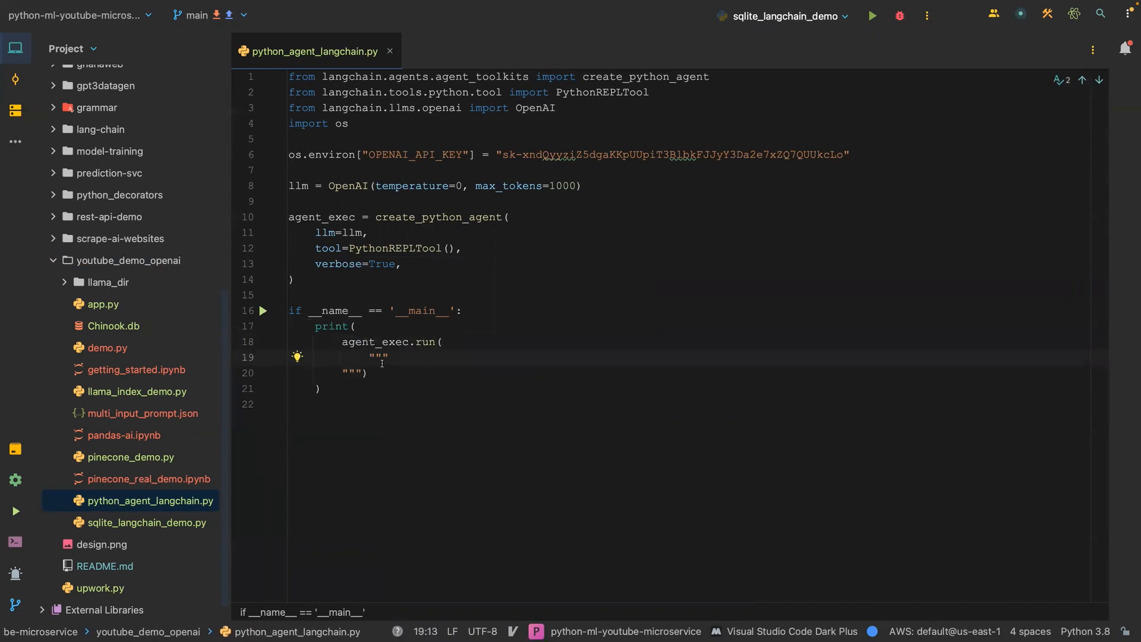
key(Enter)
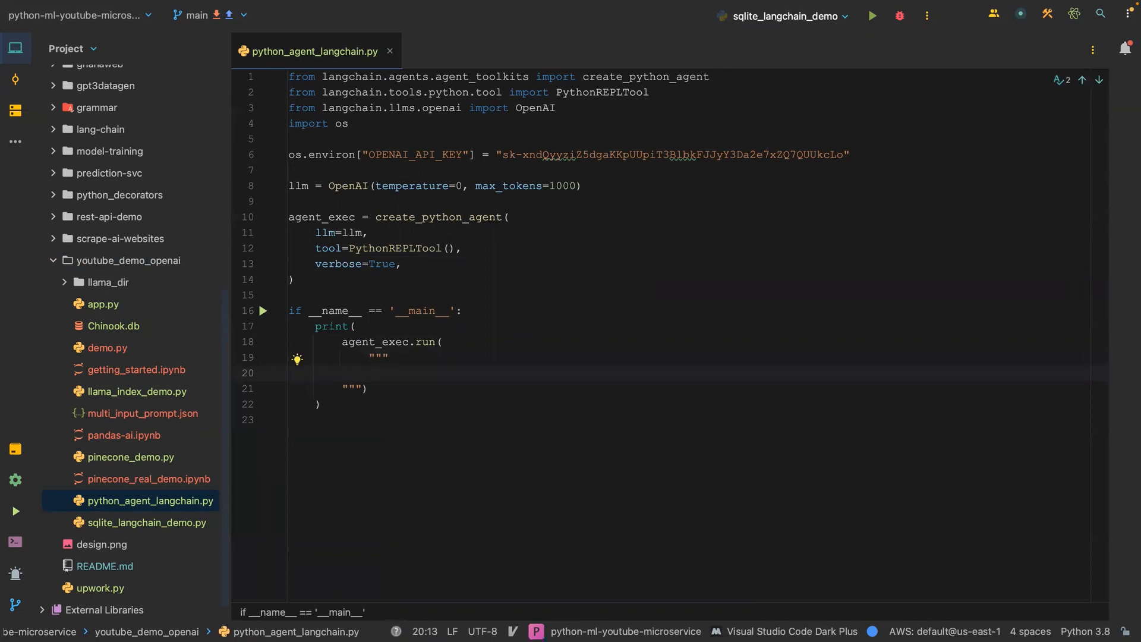
text(Under)
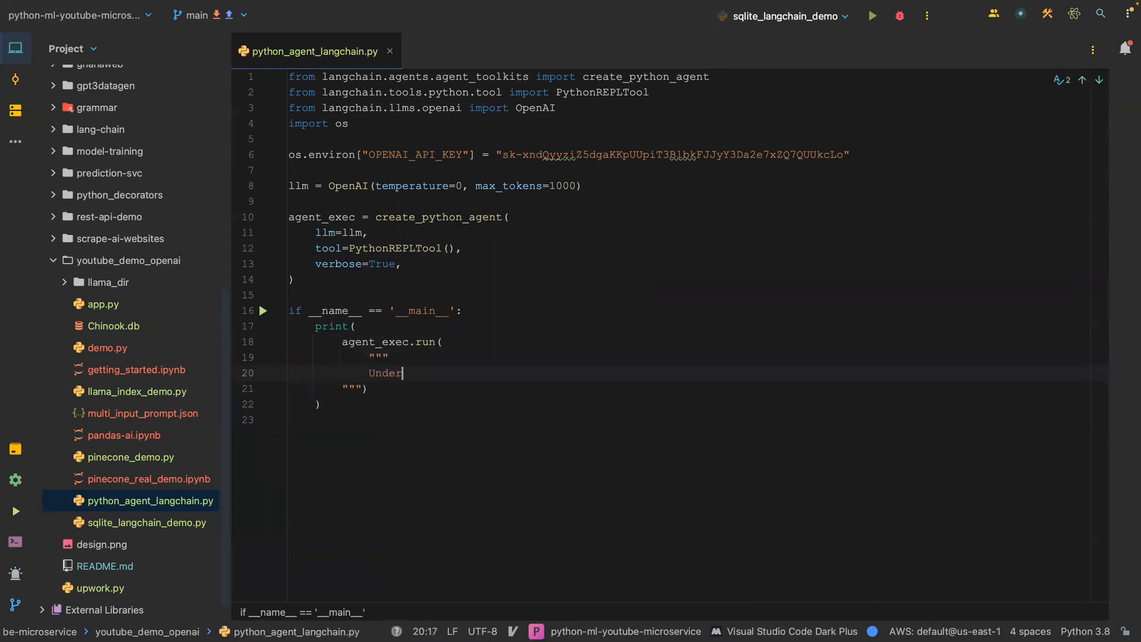
text(stand,)
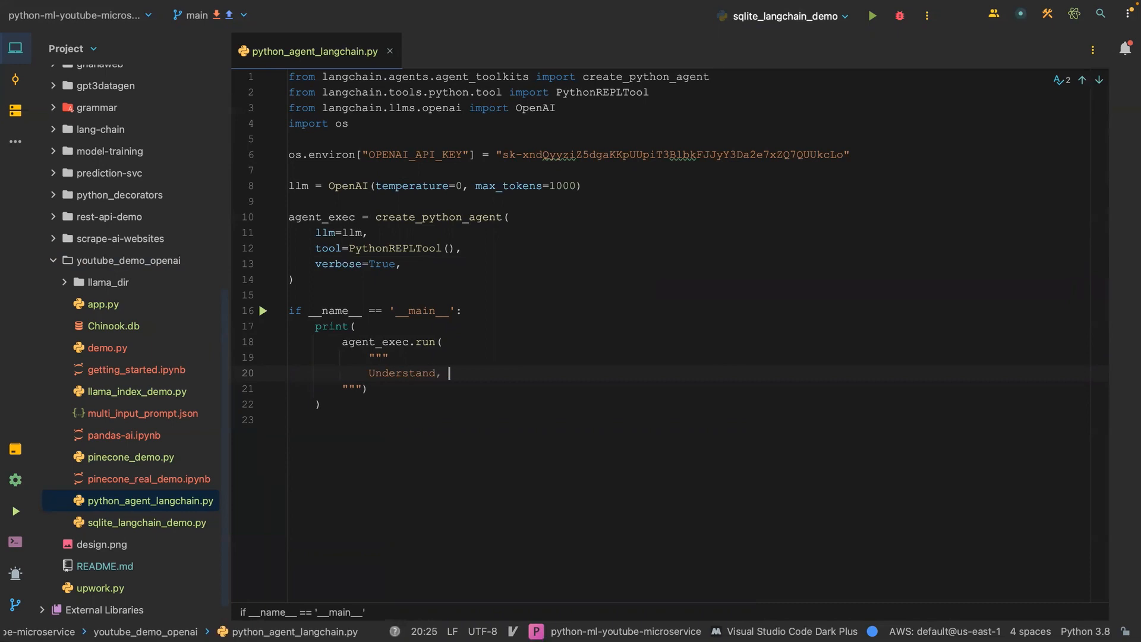
text(write a)
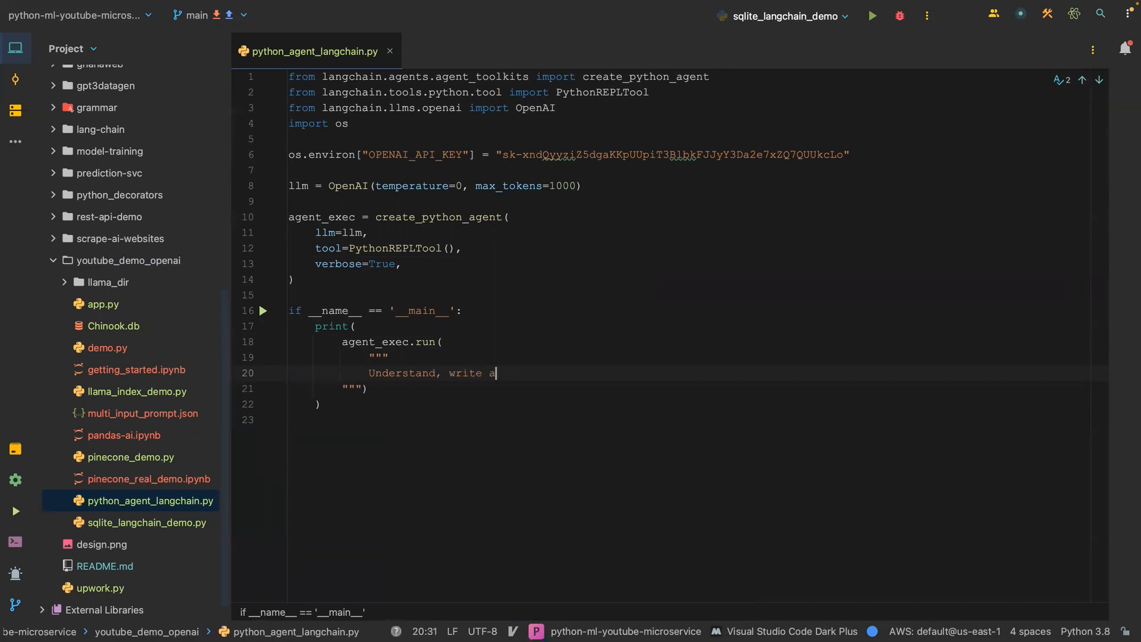
text(single n)
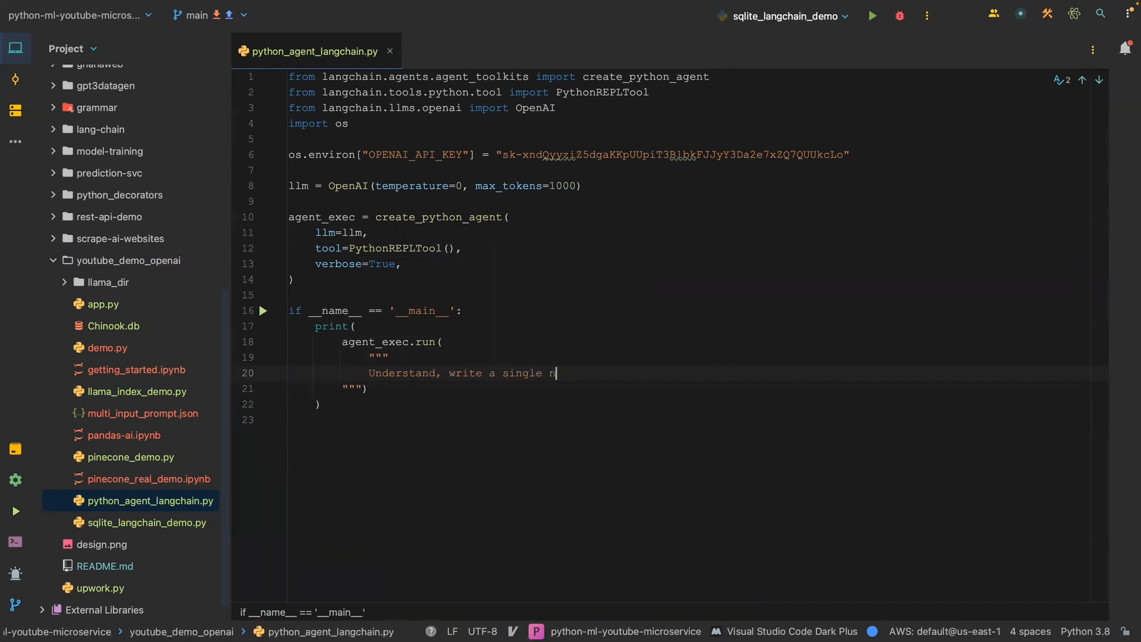
text(euron)
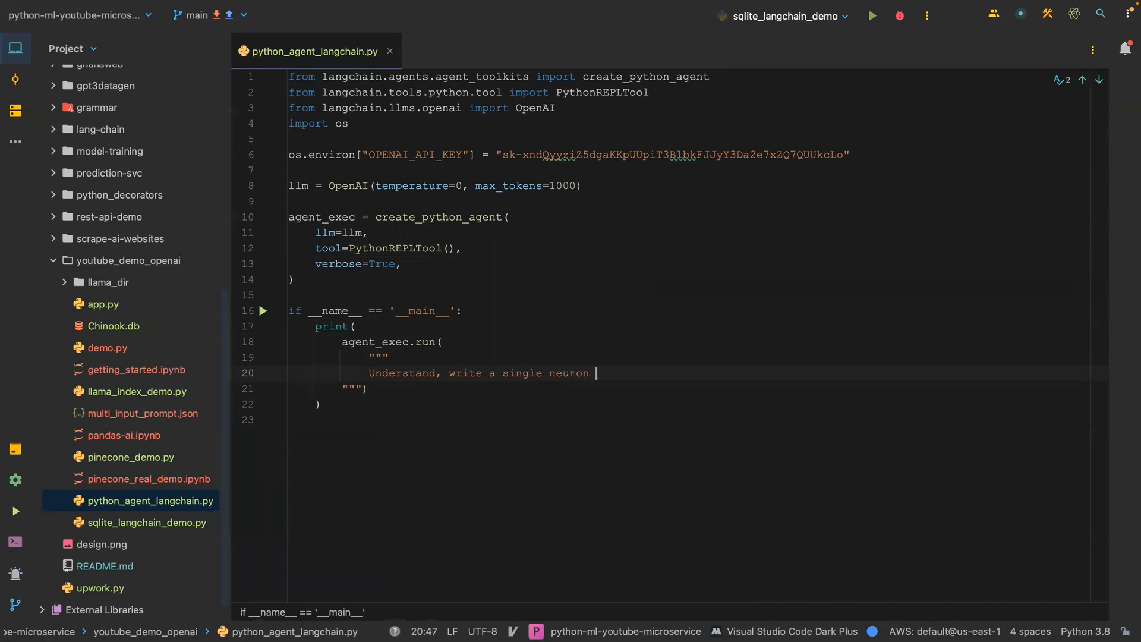
text(neural)
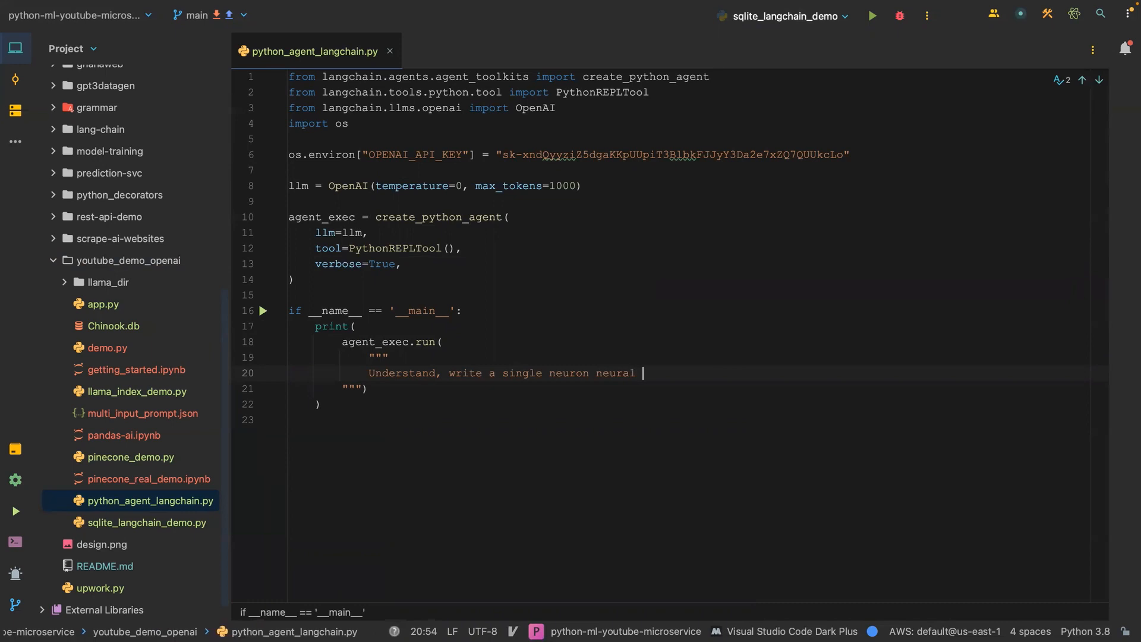
text(network in)
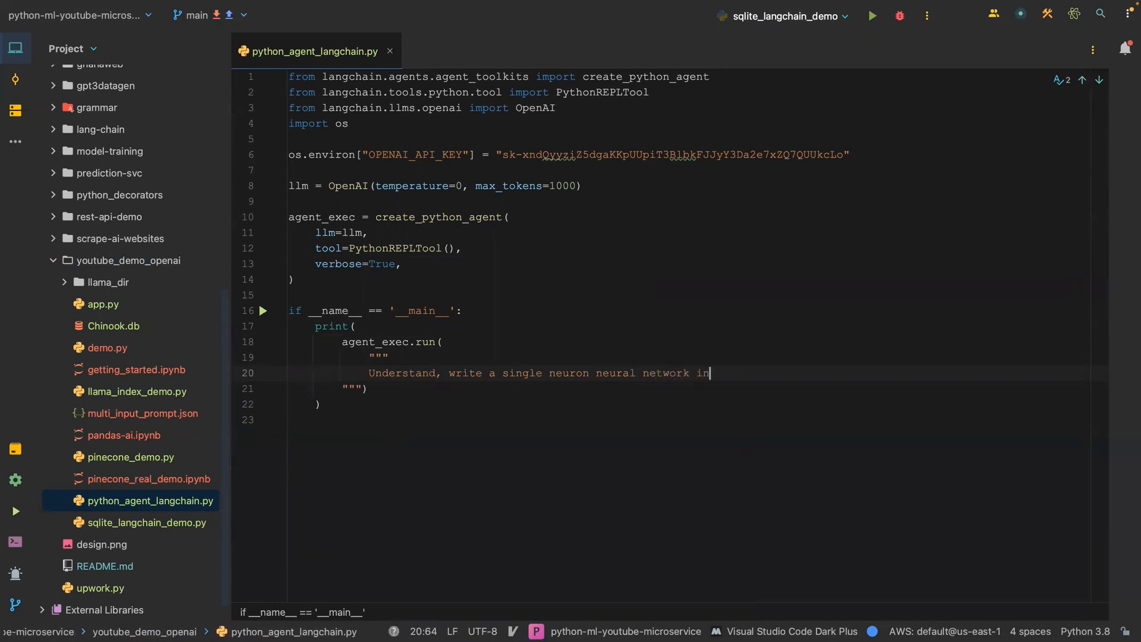
text(Pytor)
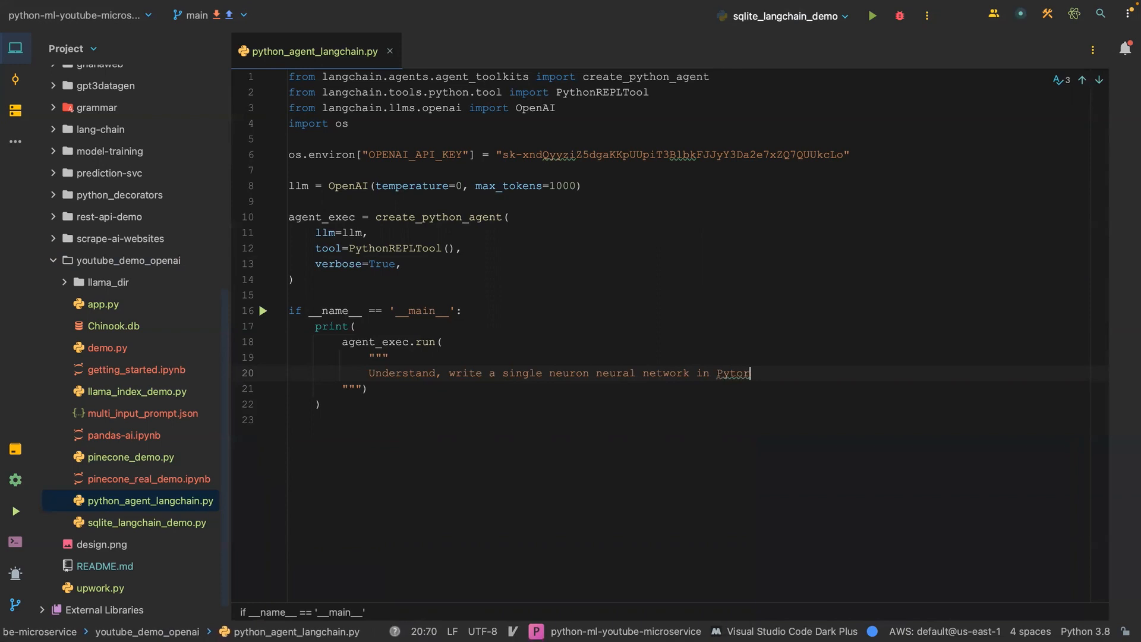
text(ch.)
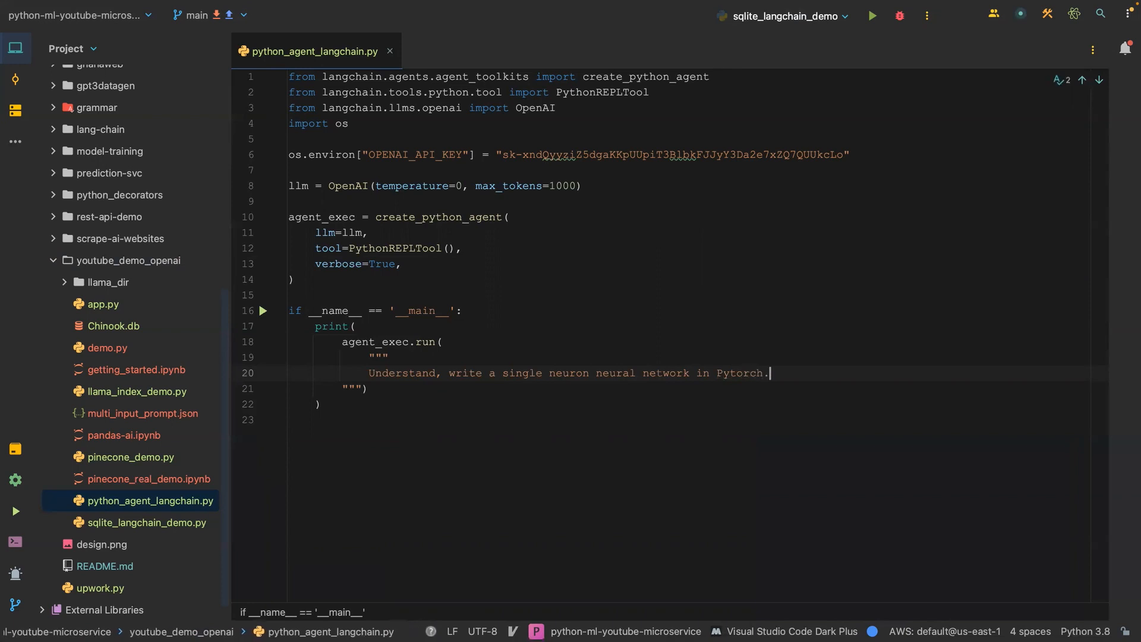
Add prompt sentences for synthetic y=2z data and training for 1000 epochs.
text(Take)
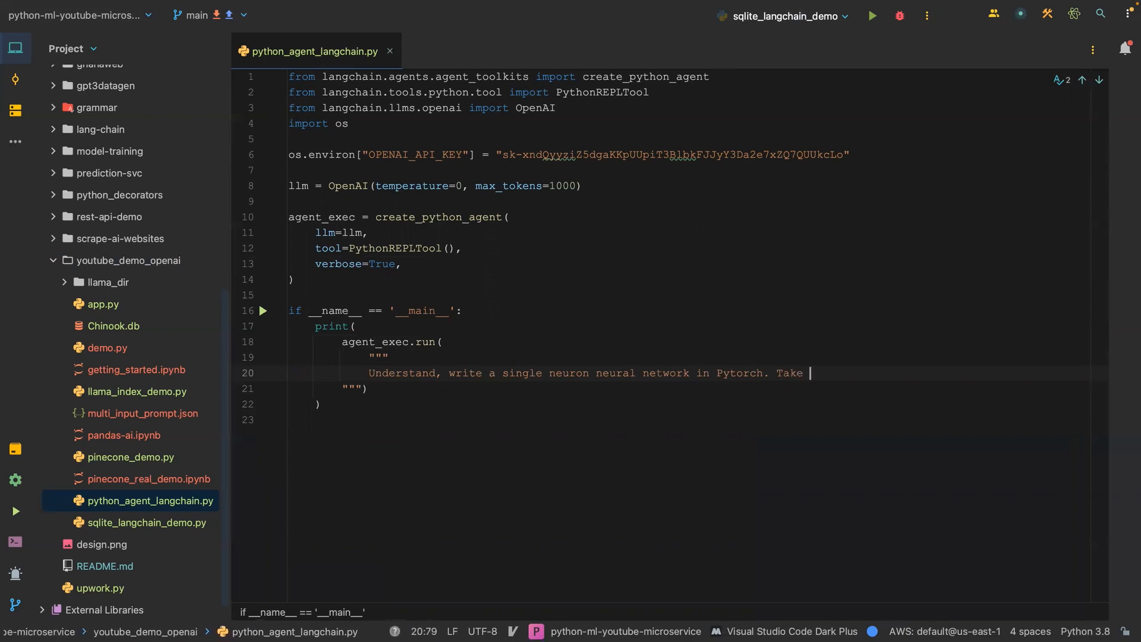
text(synthetic data for y=)
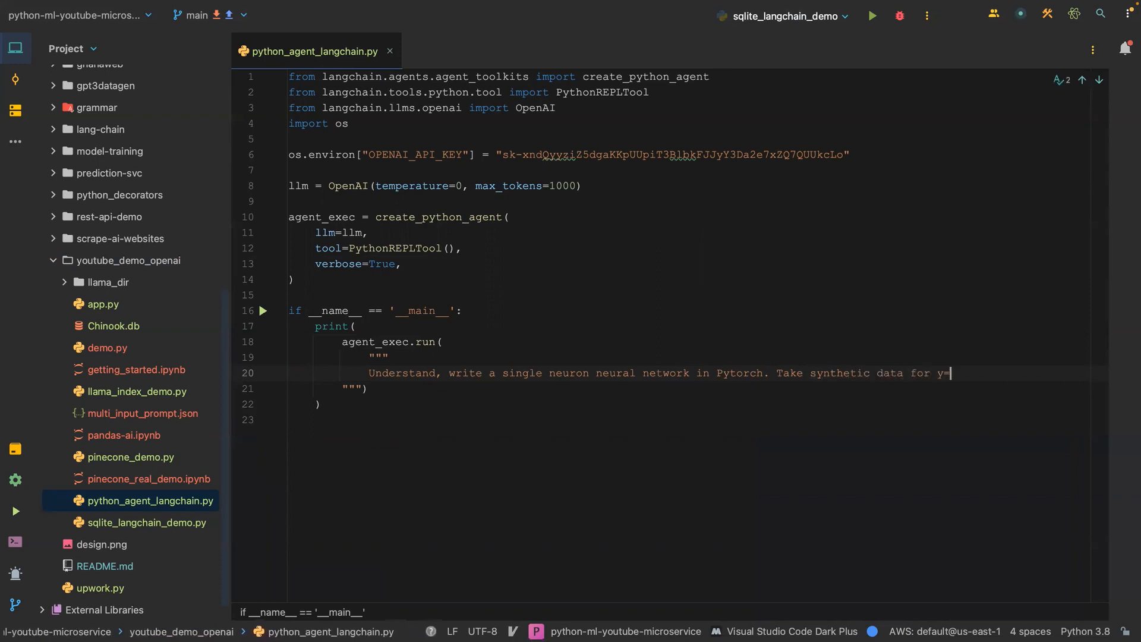
text(2z.)
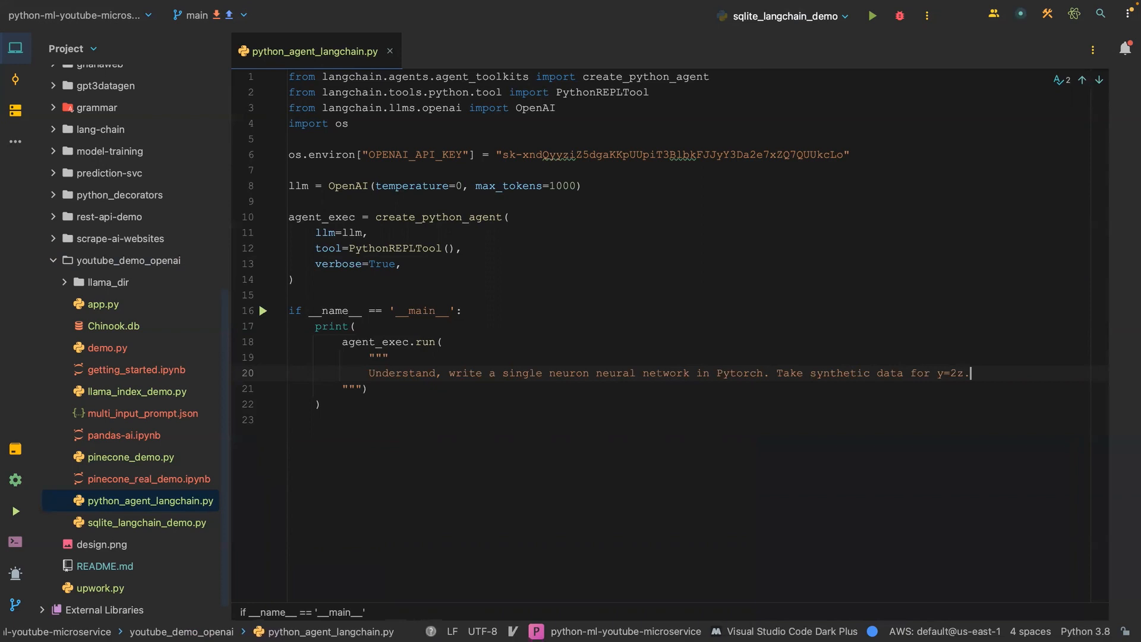
text(Train a model)
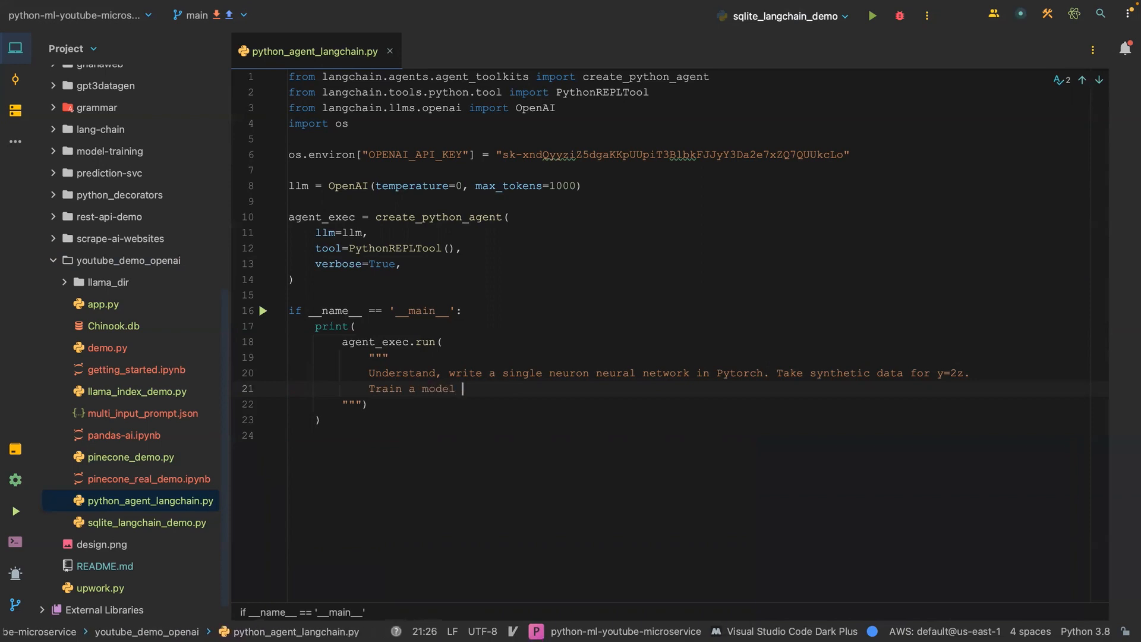
text(for 1000)
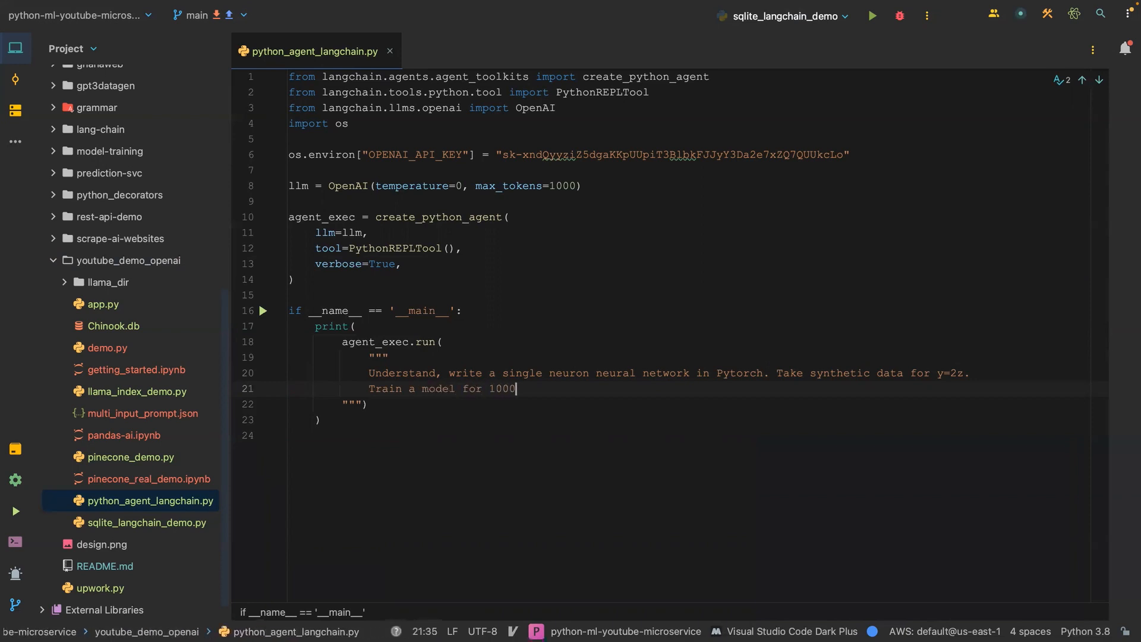
text(epochs and print every 100 e)
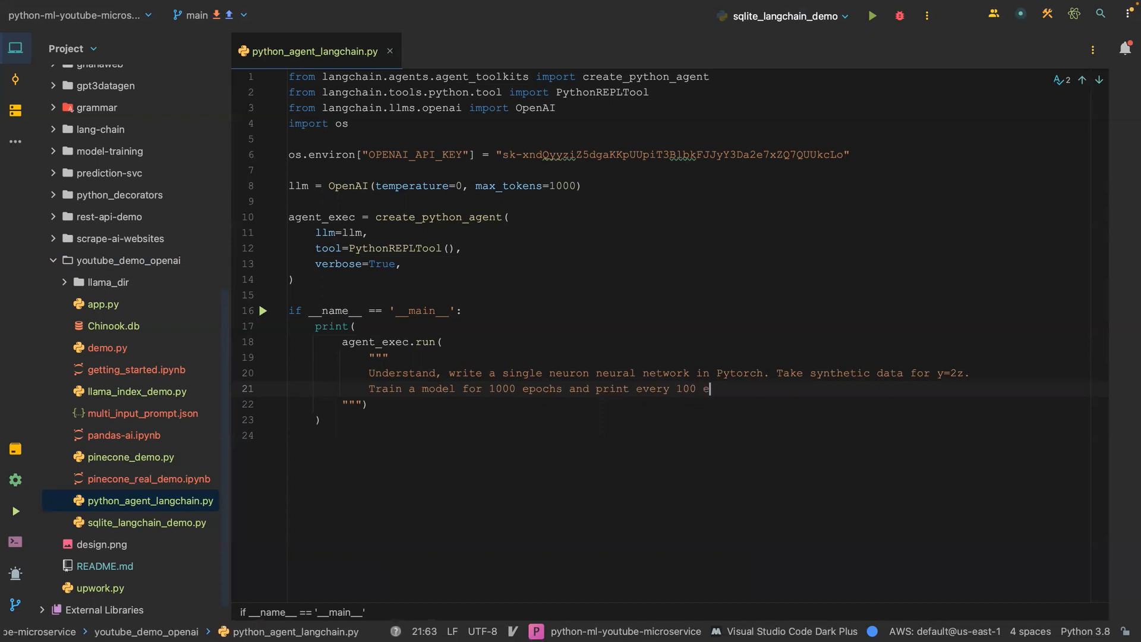
text(pochs)
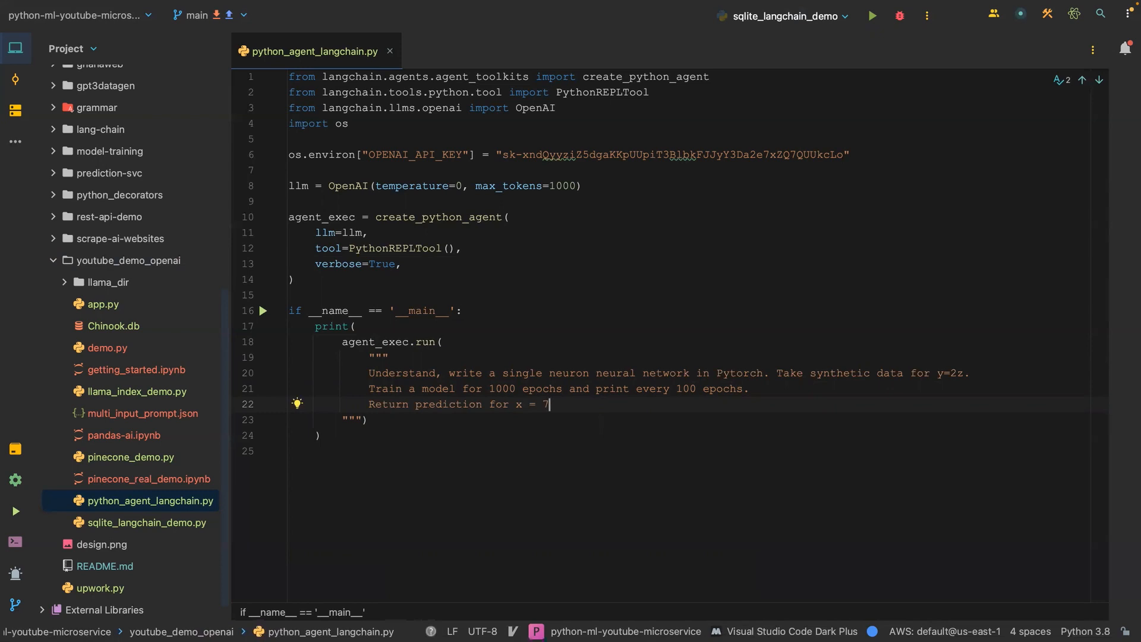
text(.)
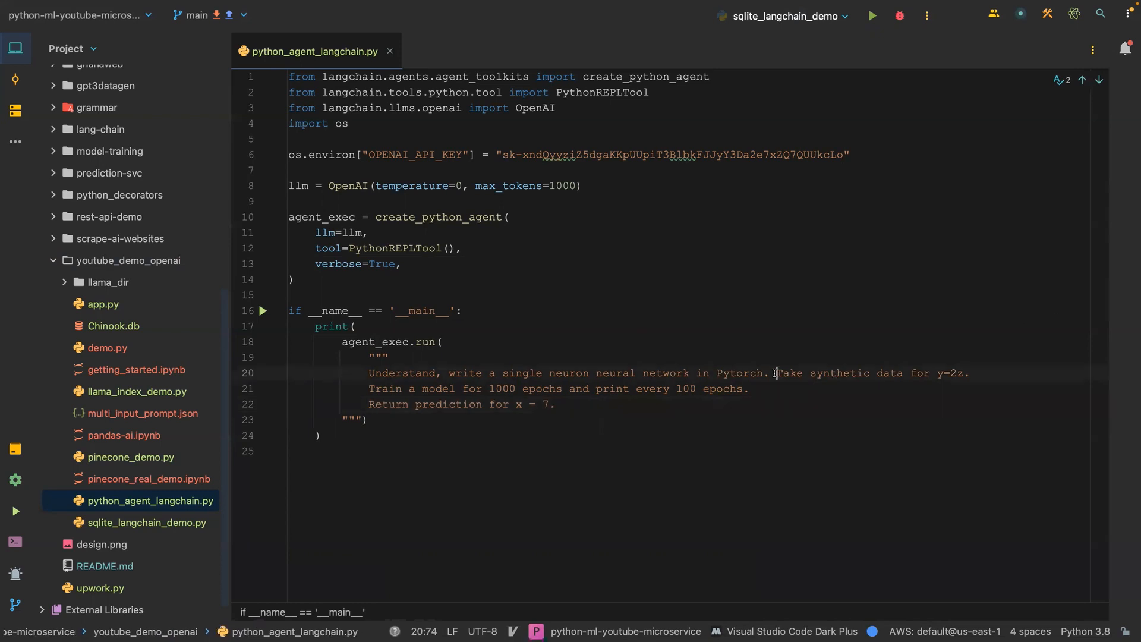
Split the prompt sentences onto separate lines and correct y=2z to y=2x.
key(Enter)
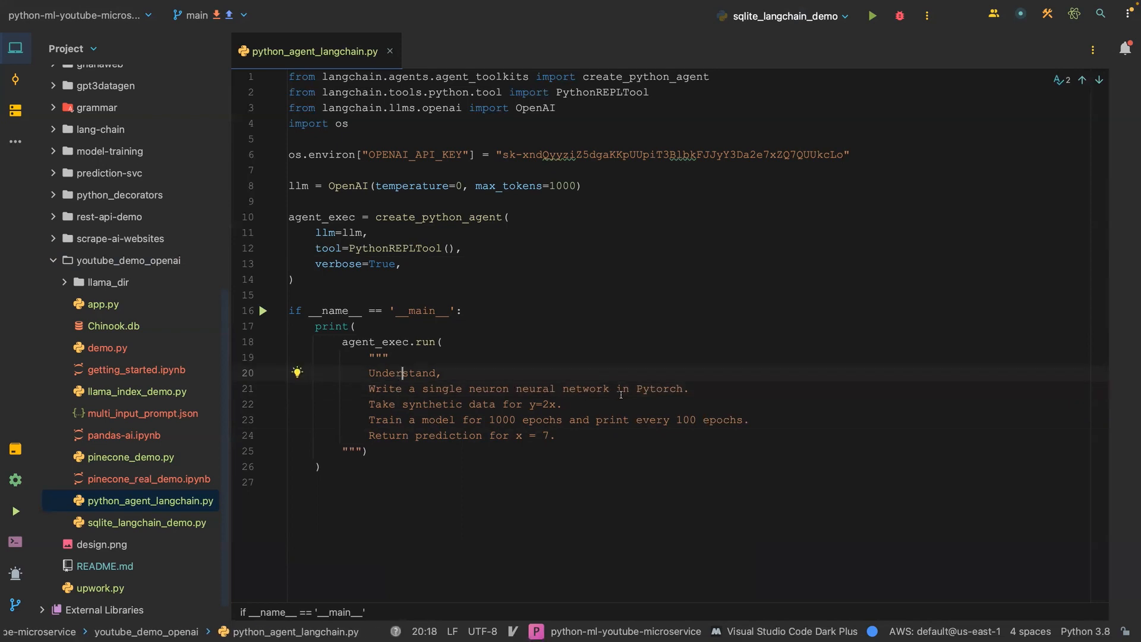
mouse_move(419, 407)
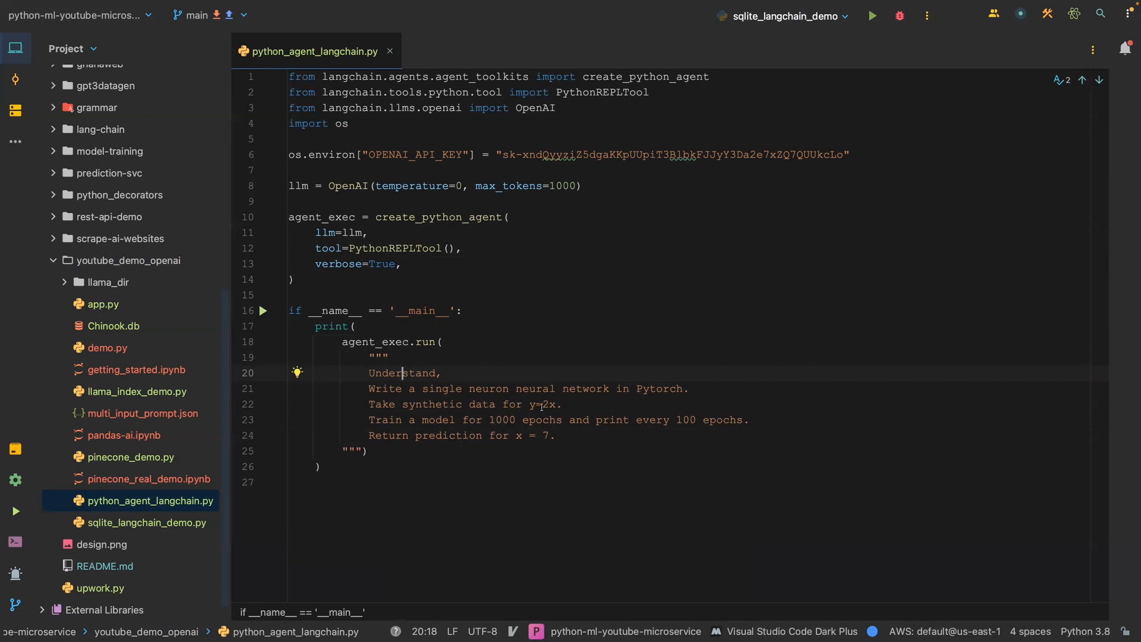
mouse_move(458, 423)
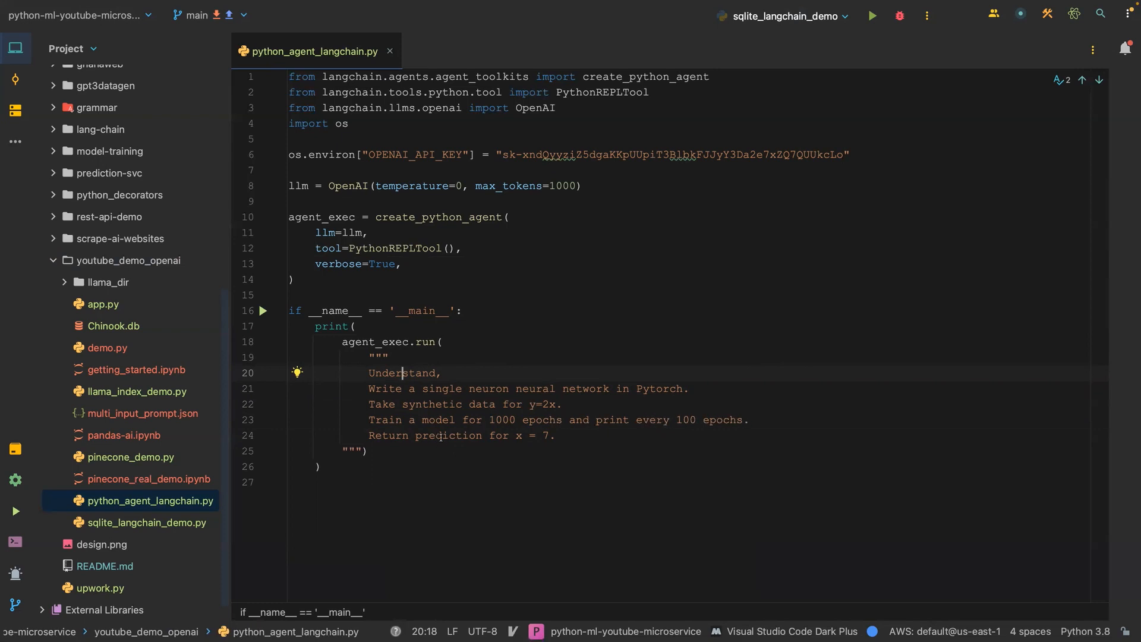
click(557, 434)
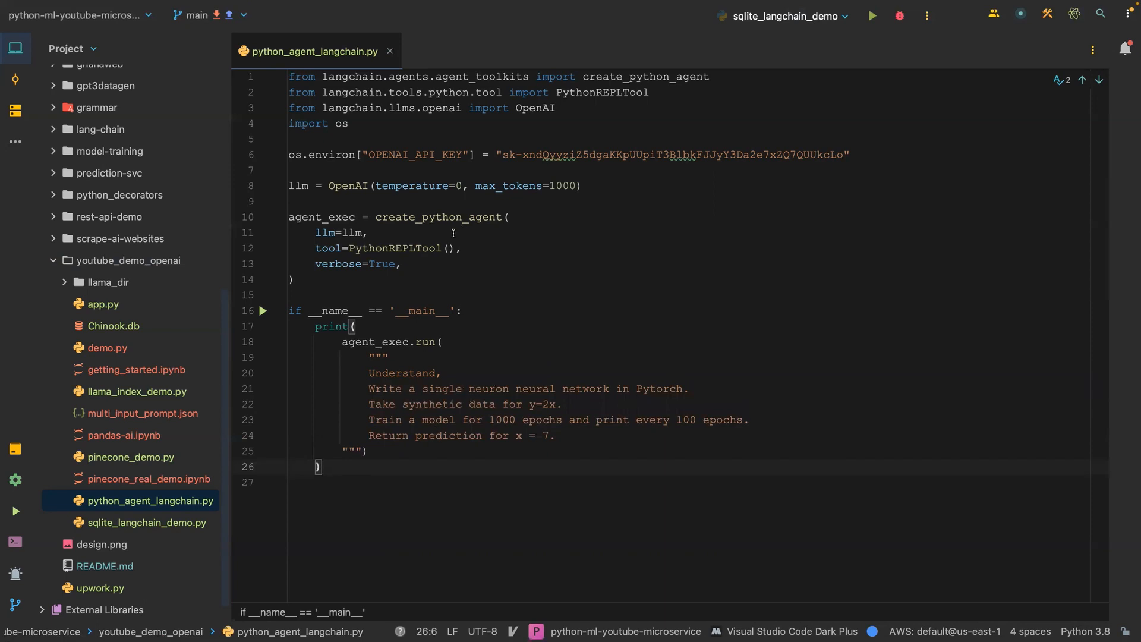
Select the API key value, then bring up the run gutter menu beside the main guard.
double_click(436, 217)
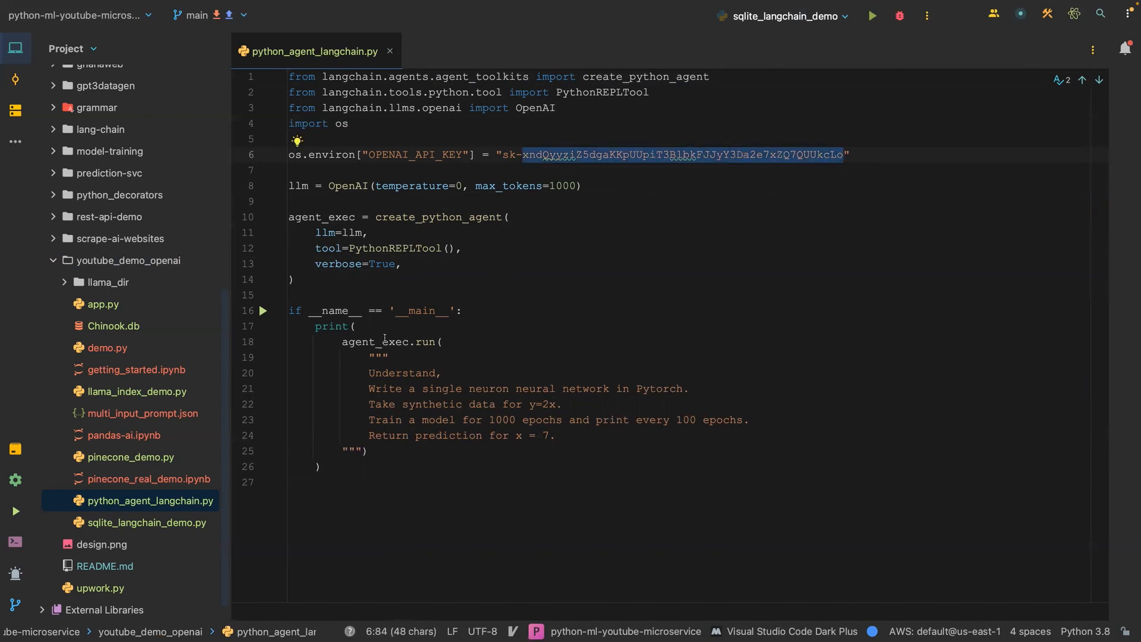
click(263, 311)
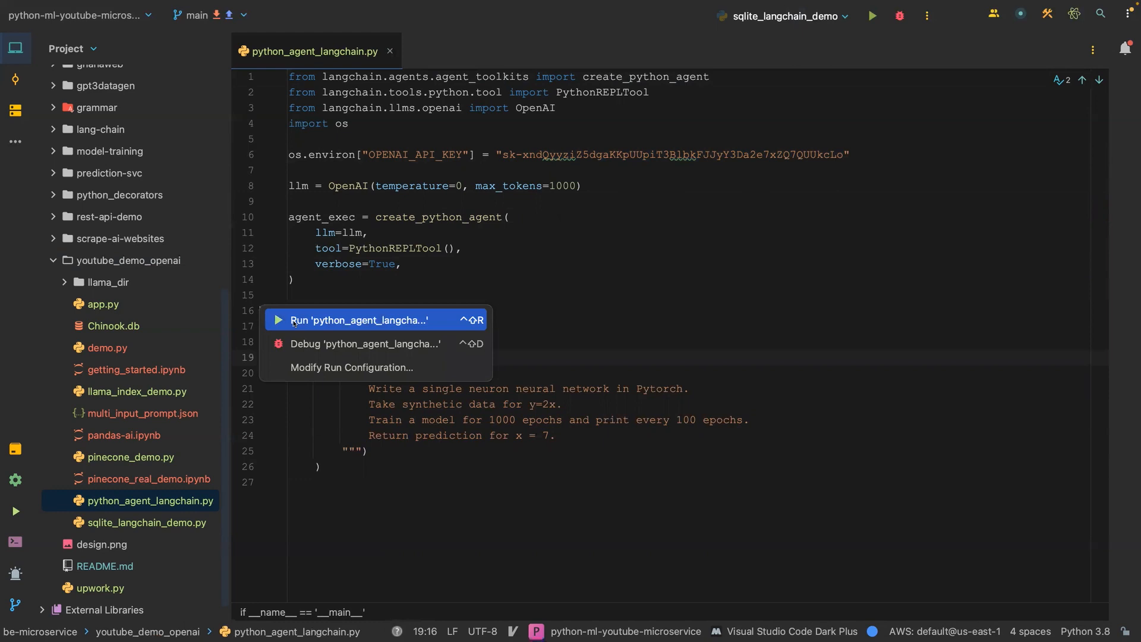
Run python_agent_langchain and review the generated PyTorch code, highlighting import torch and the learning rate.
click(357, 320)
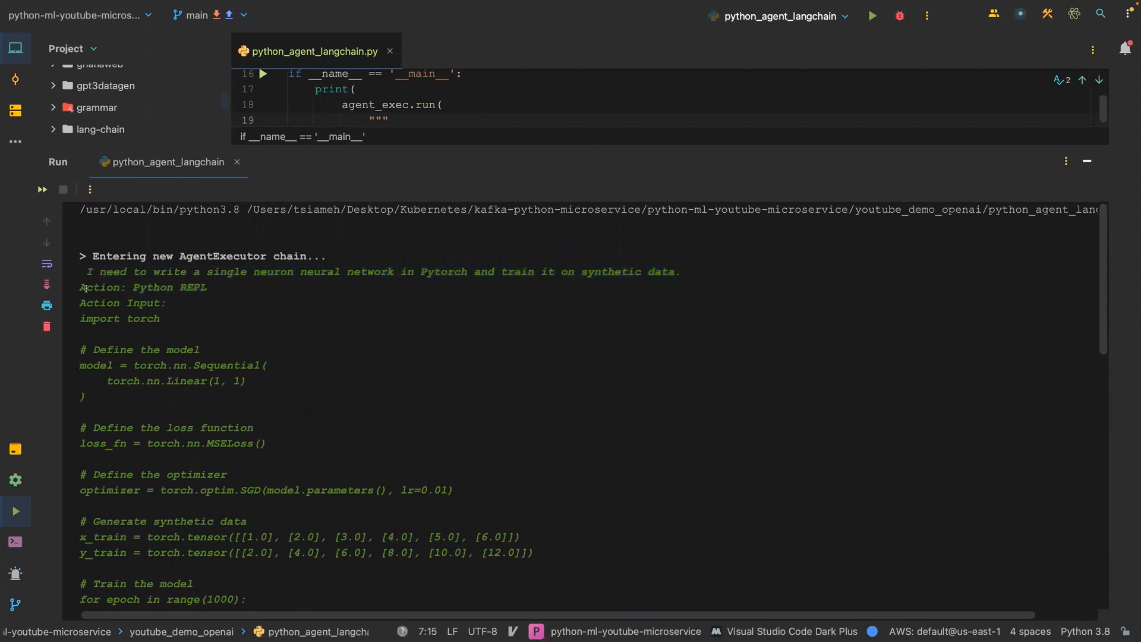
drag(79, 287, 163, 286)
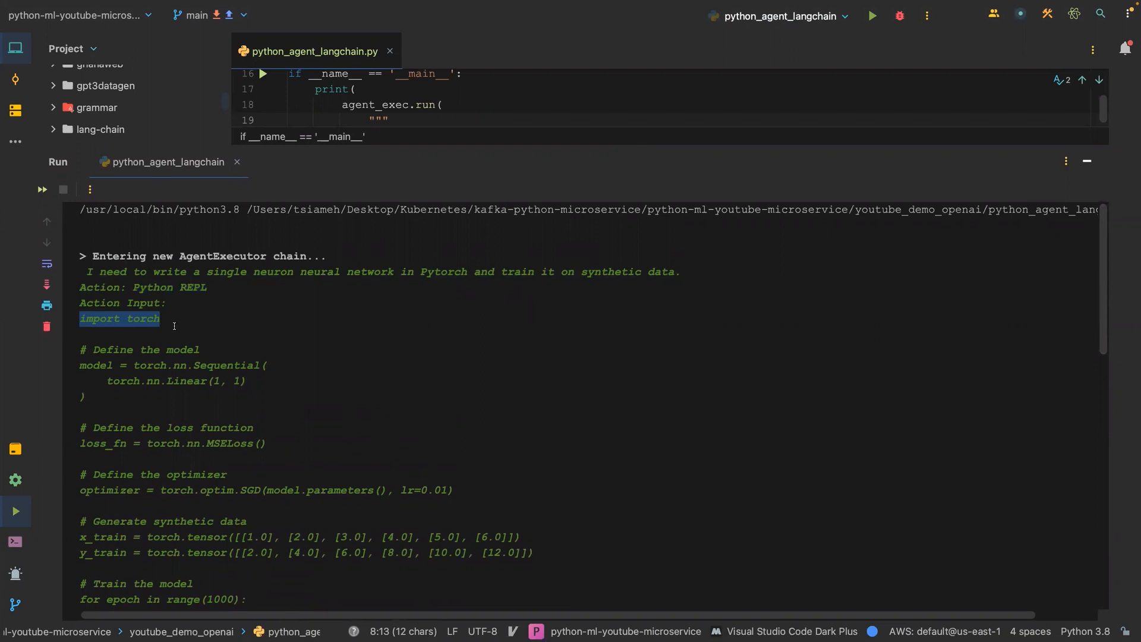
click(160, 318)
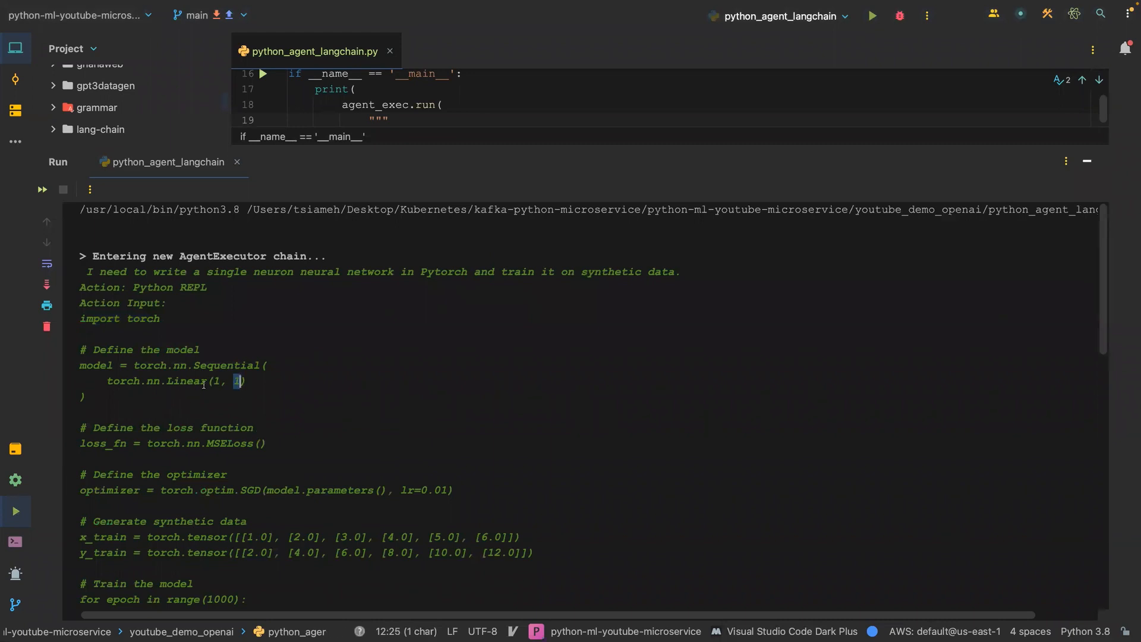
mouse_move(144, 444)
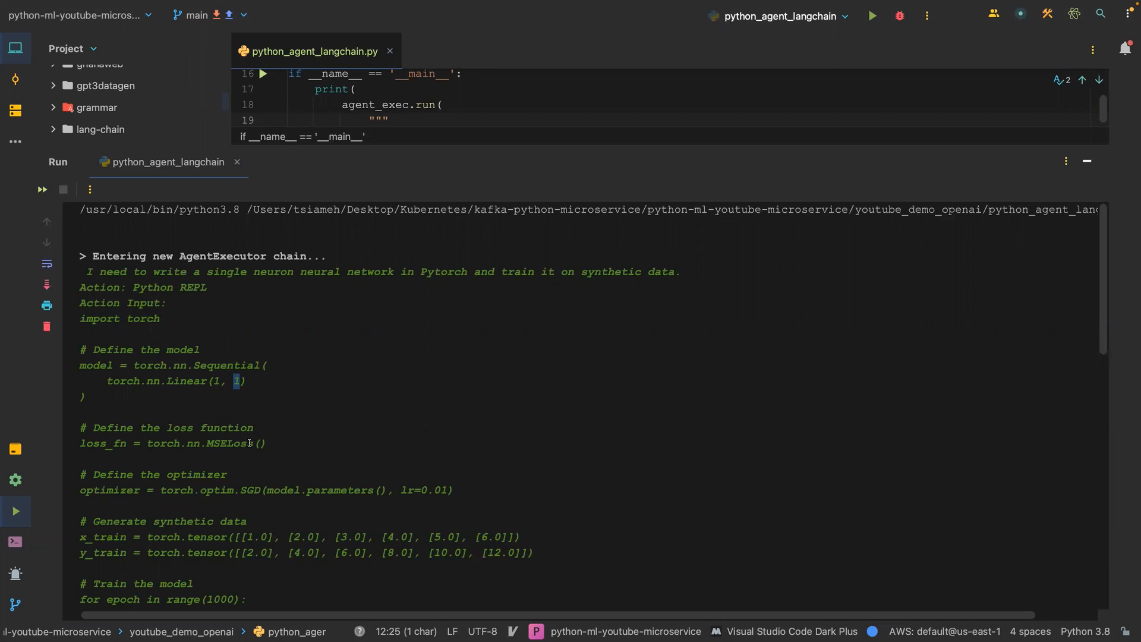
double_click(250, 490)
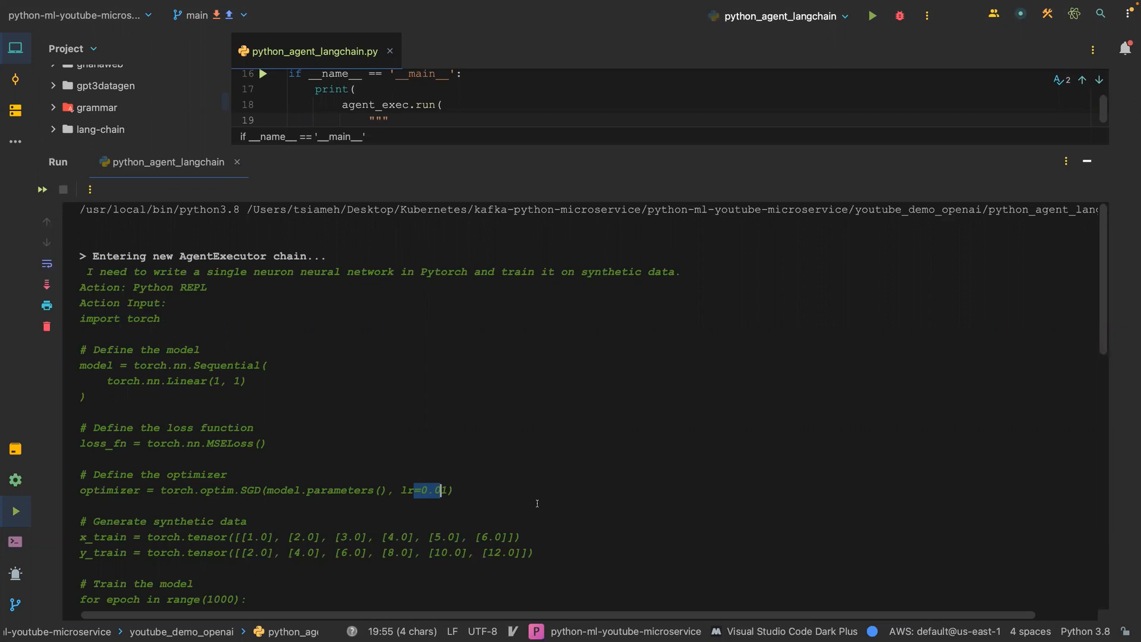
scroll(down, 3)
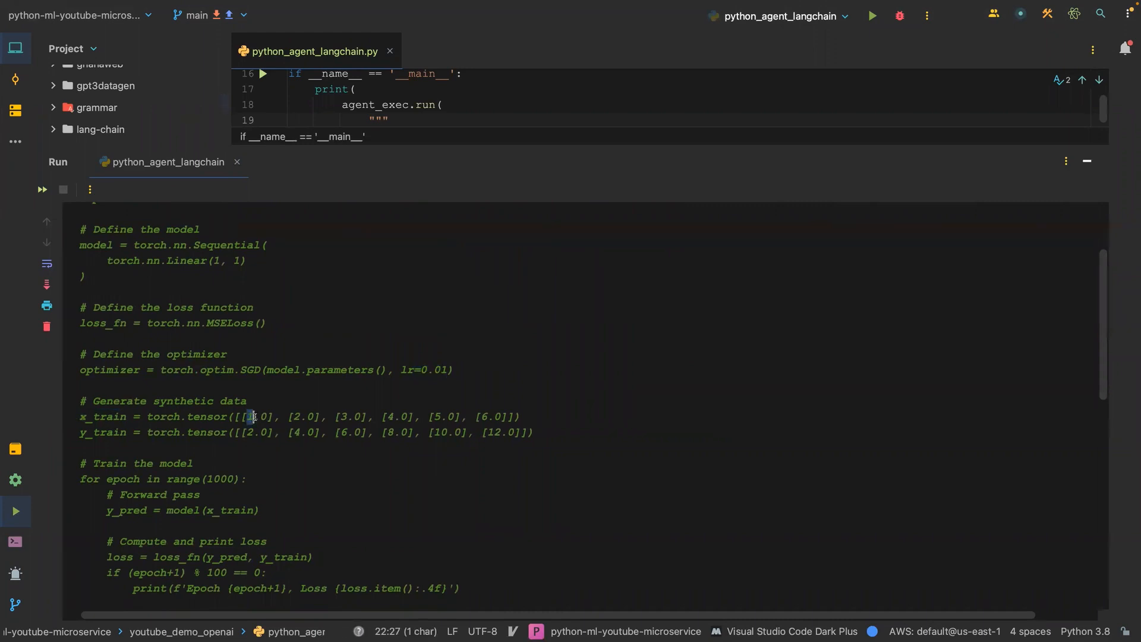
text(1.0)
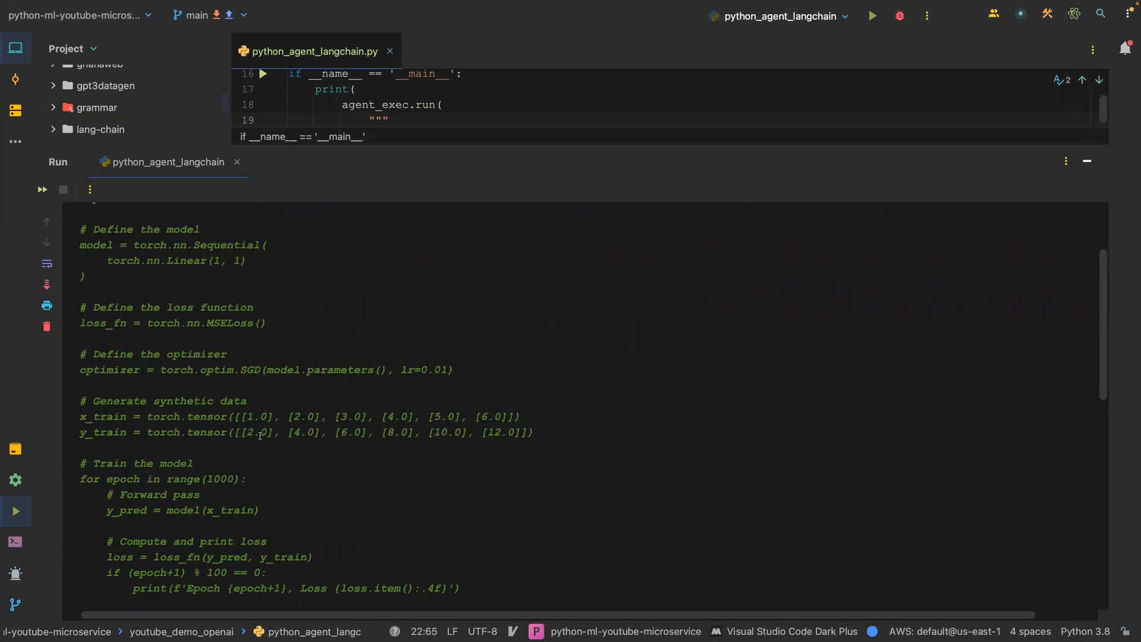
mouse_move(291, 492)
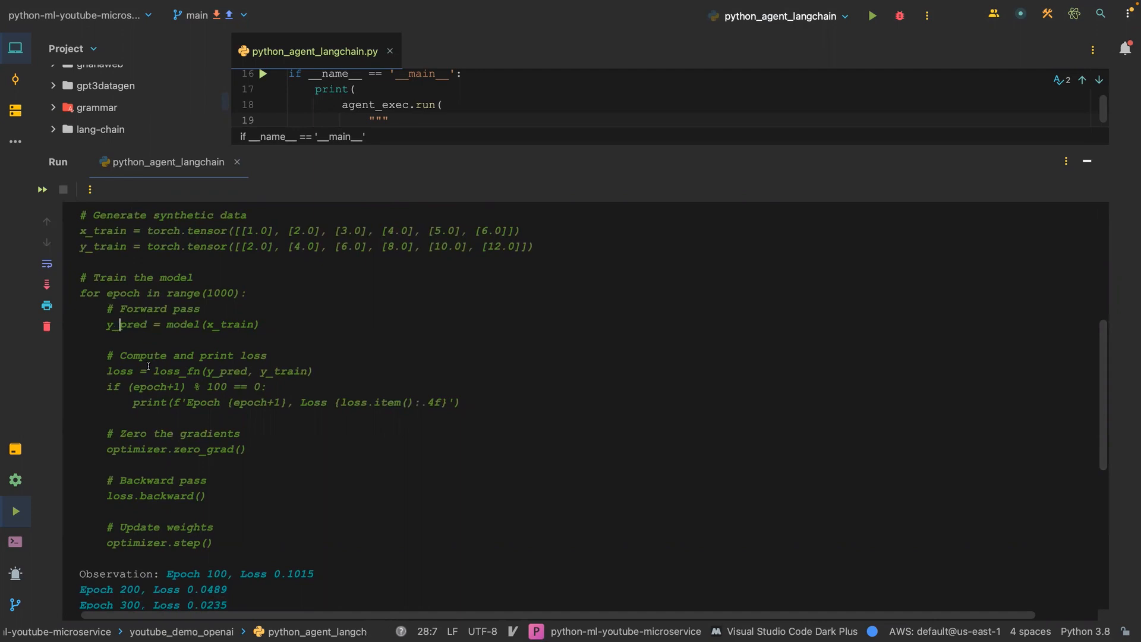
drag(159, 370, 313, 371)
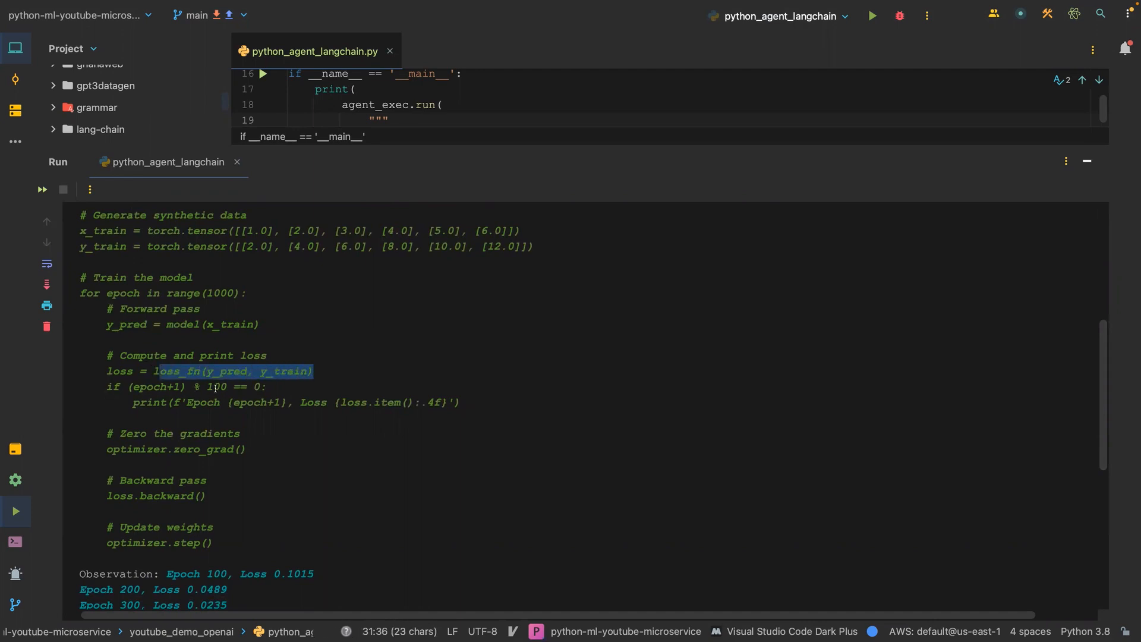
double_click(217, 386)
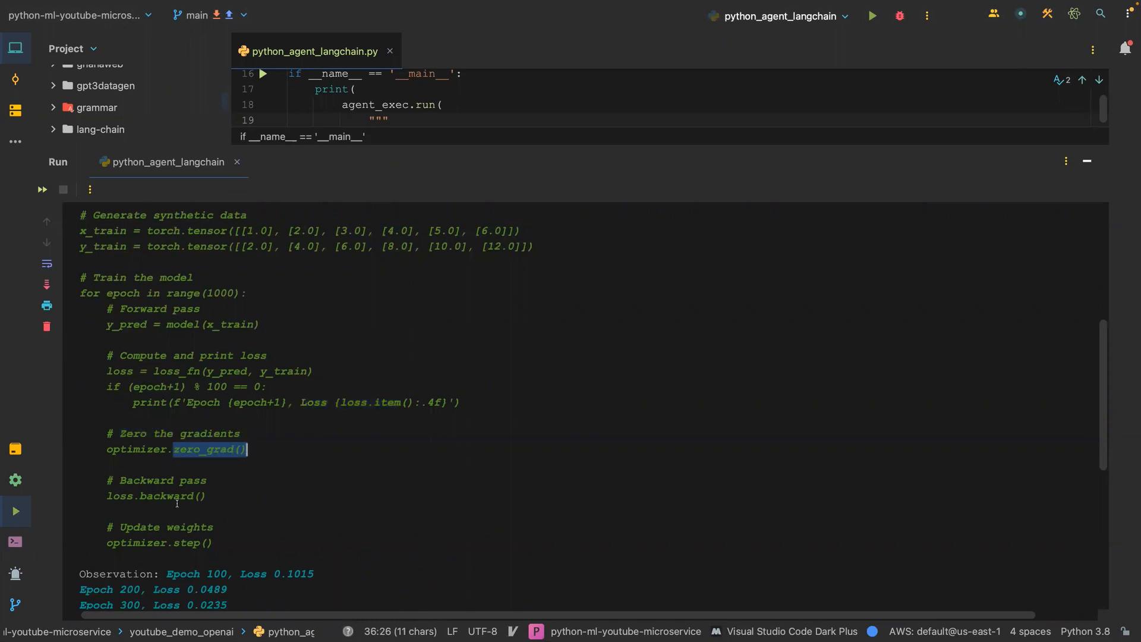
double_click(155, 496)
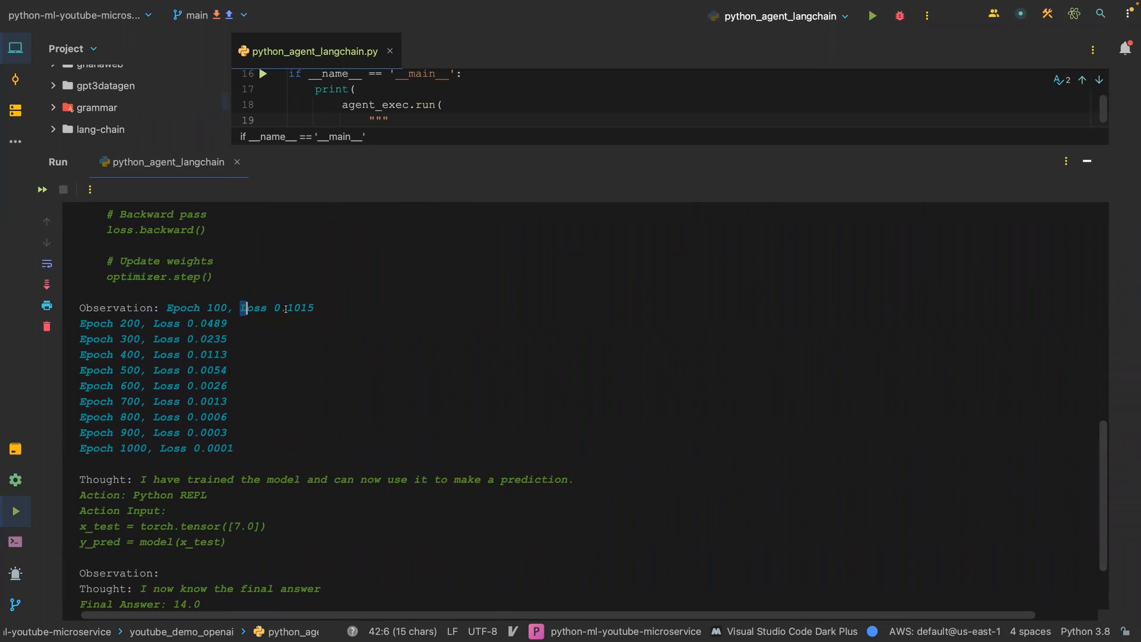
click(302, 308)
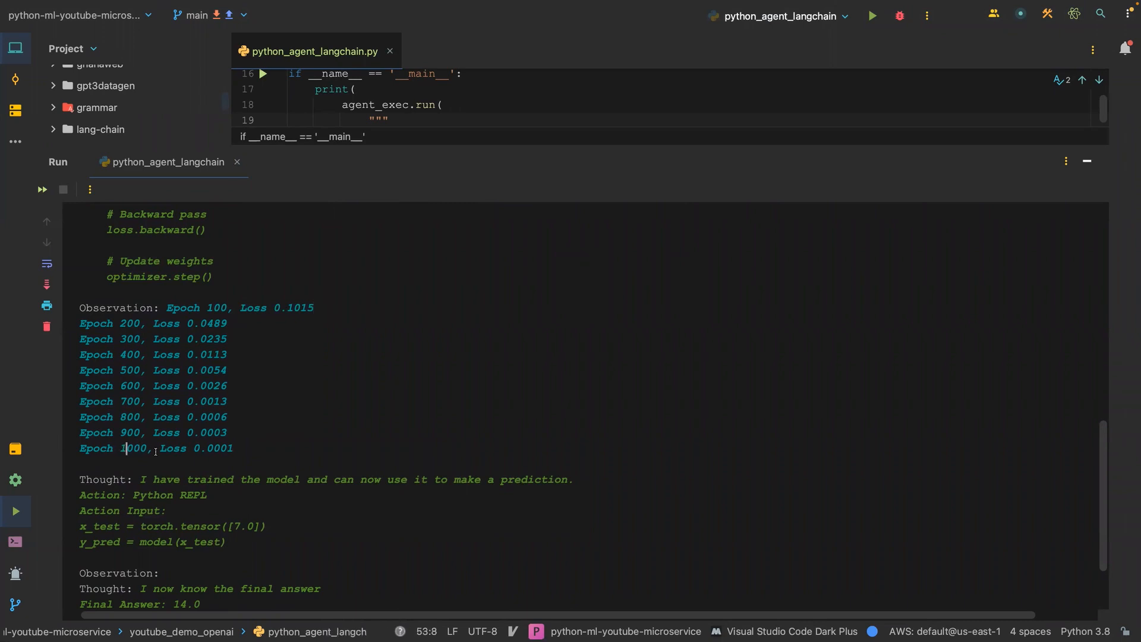
drag(159, 448, 233, 448)
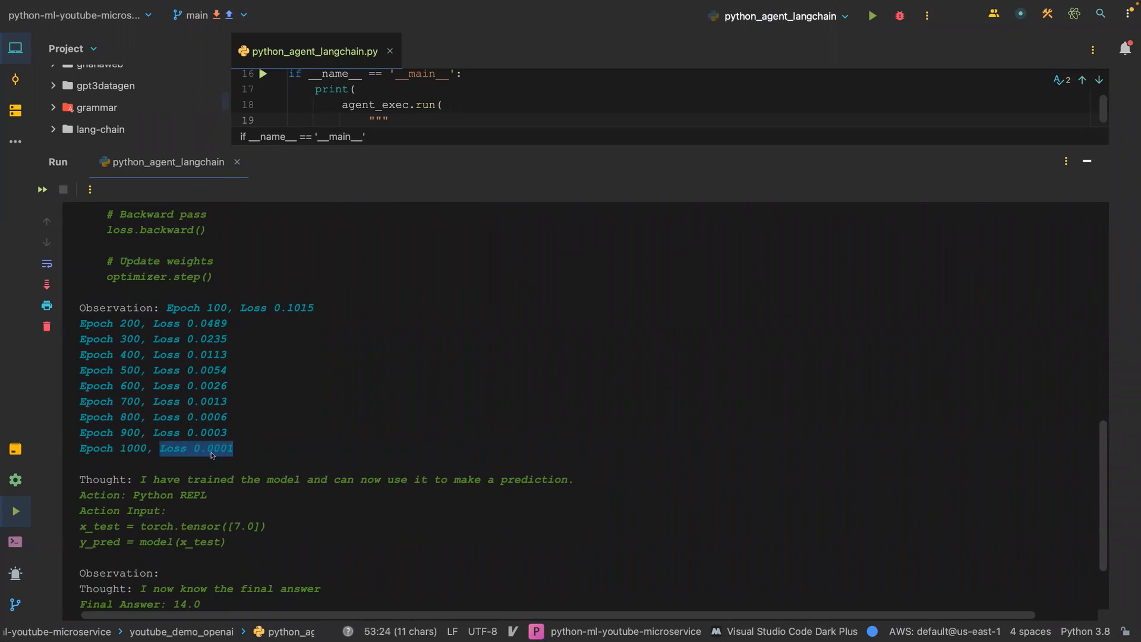